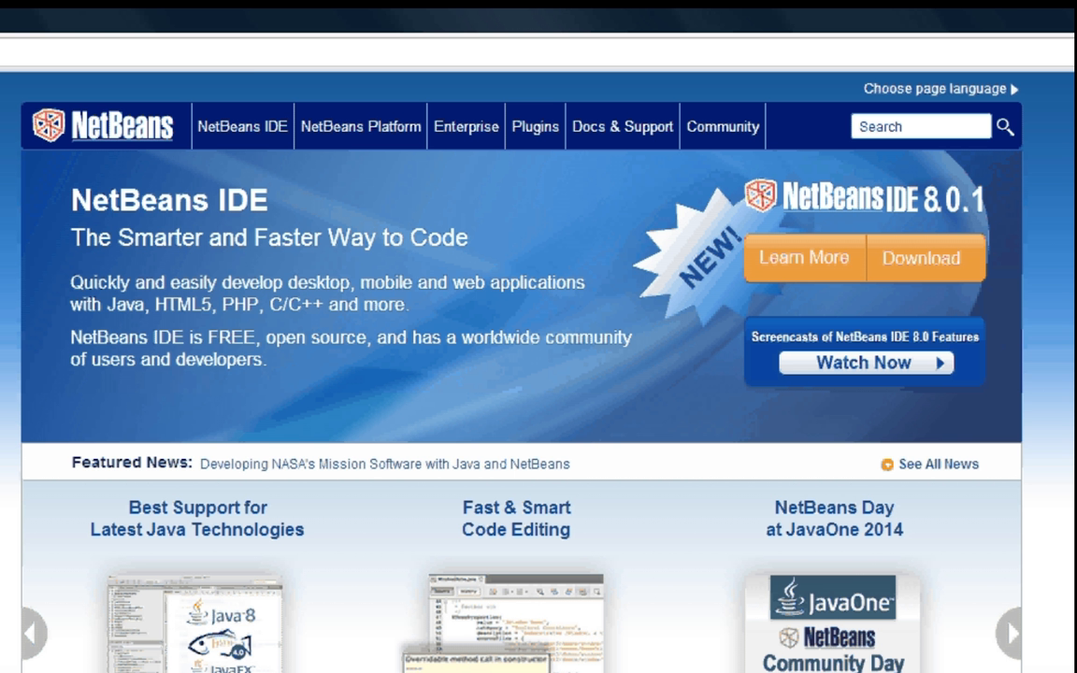
Download the NetBeans IDE 8.0.1 HTML5 & PHP bundle for Windows from netbeans.org
left_click(921, 257)
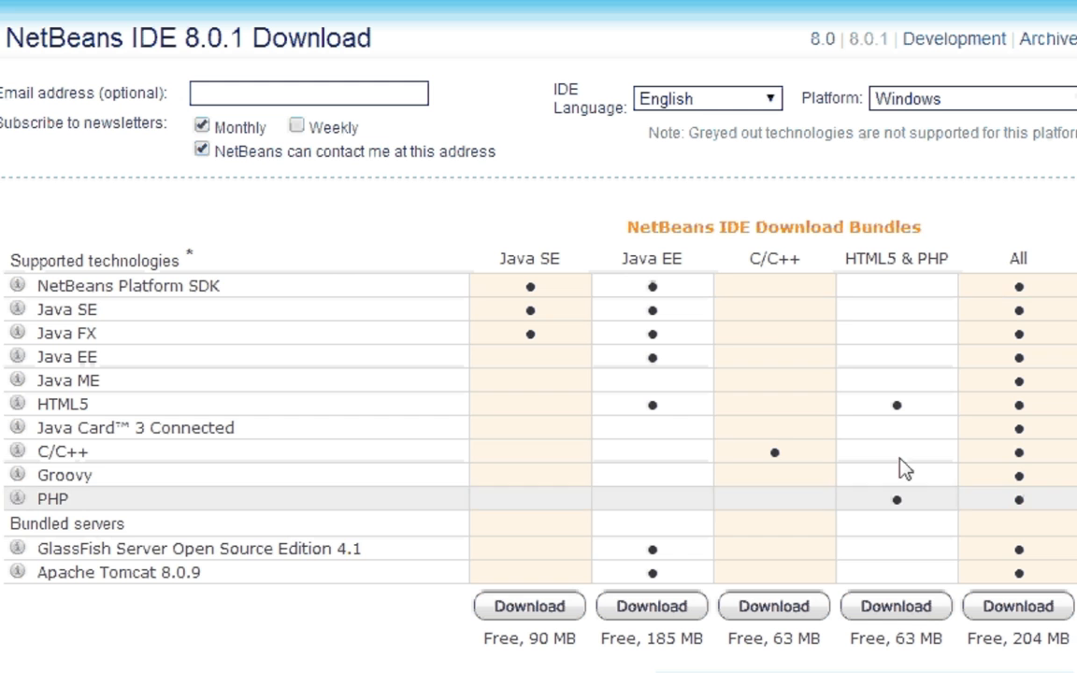
mouse_move(895, 606)
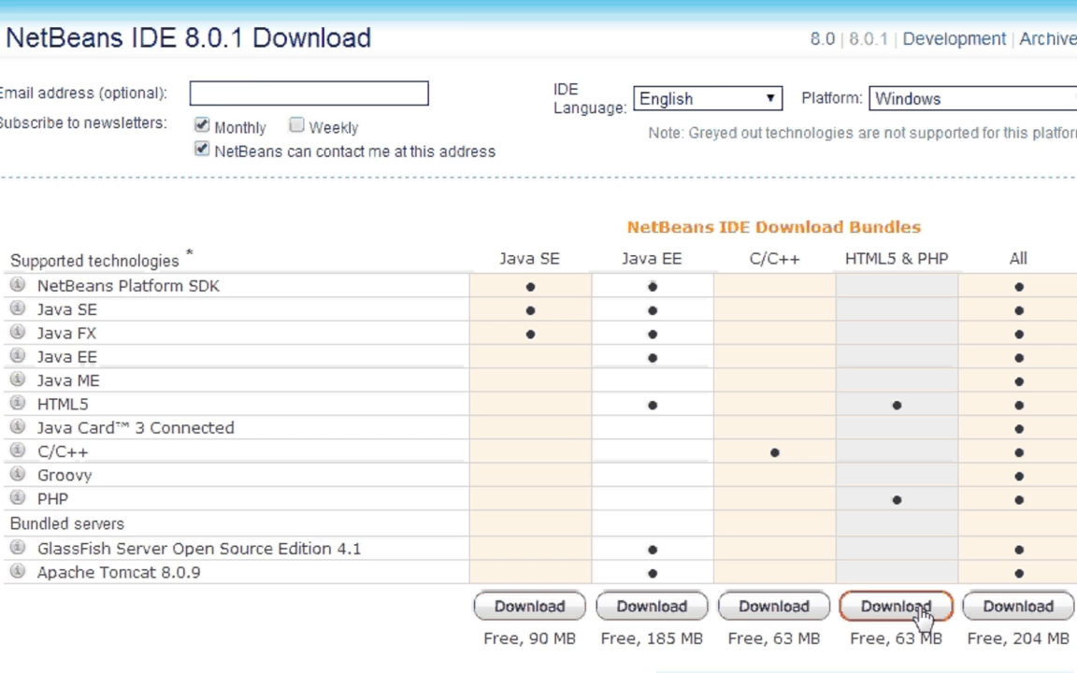
left_click(895, 605)
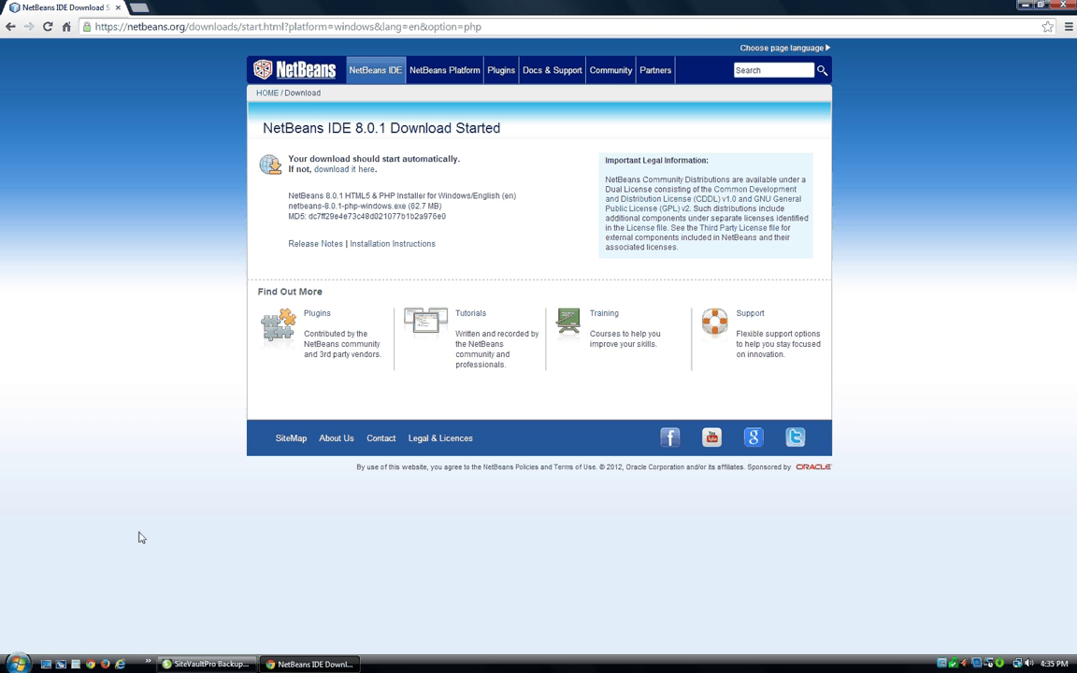
mouse_move(461, 548)
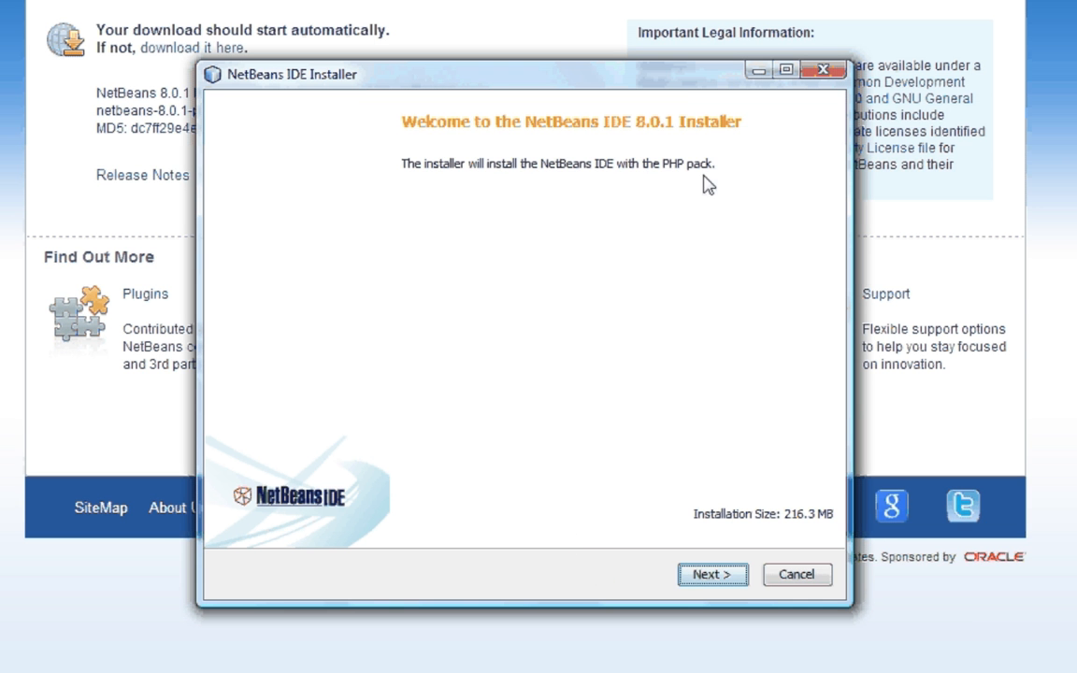
mouse_move(697, 227)
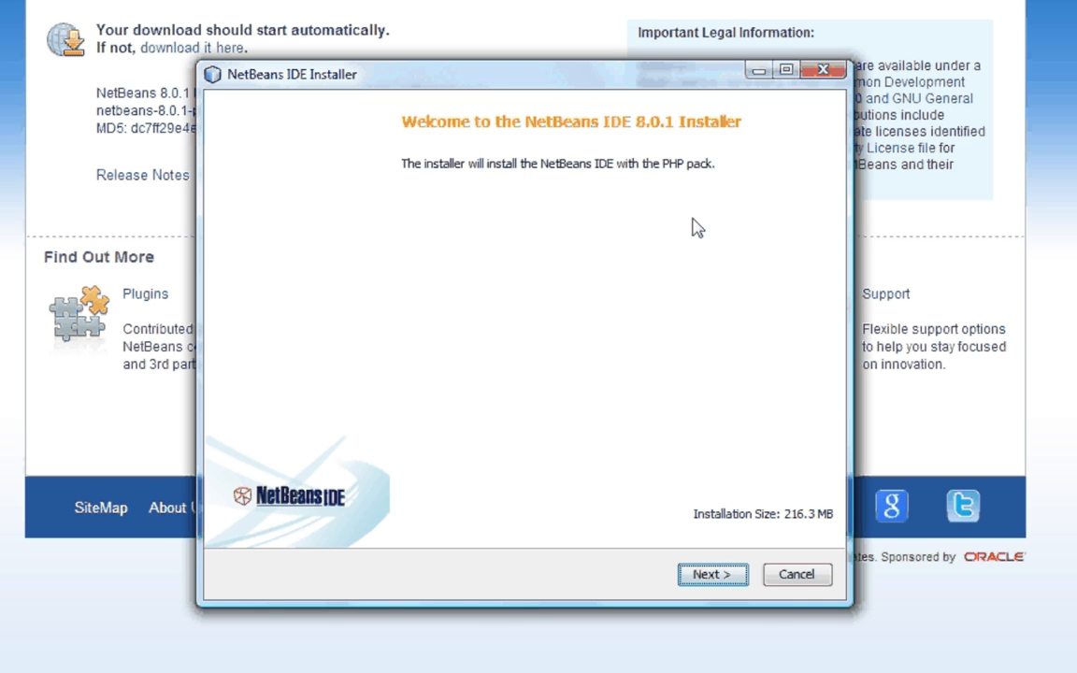
Install NetBeans IDE 8.0.1, accepting the license and keeping the default installation folders
left_click(711, 574)
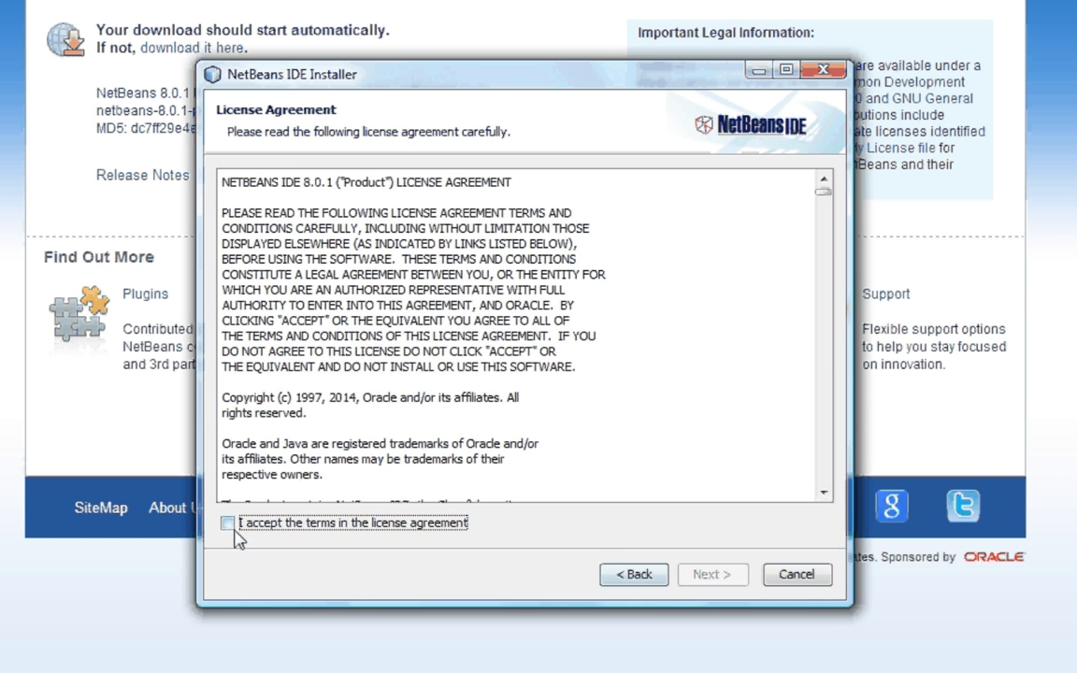
left_click(712, 574)
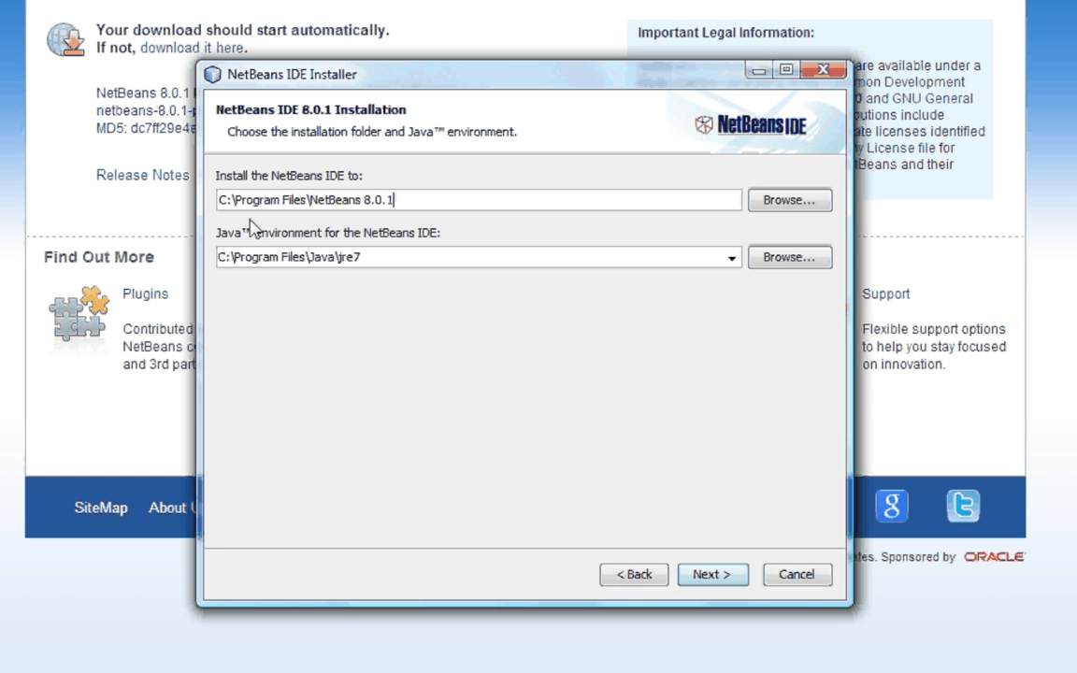
left_click(713, 573)
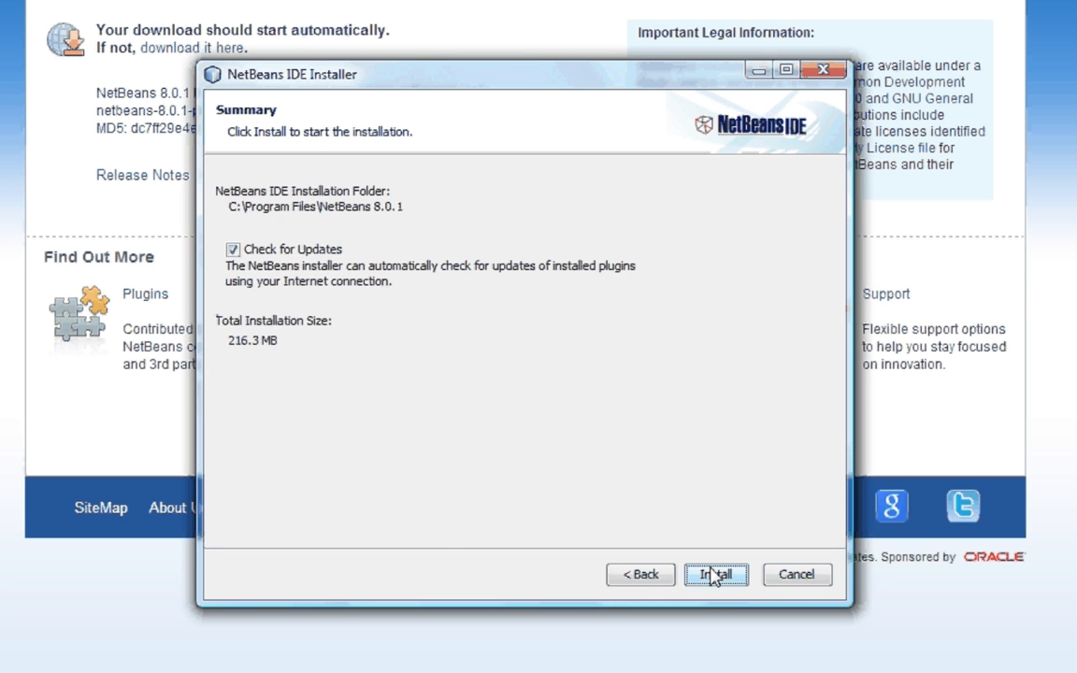
left_click(715, 573)
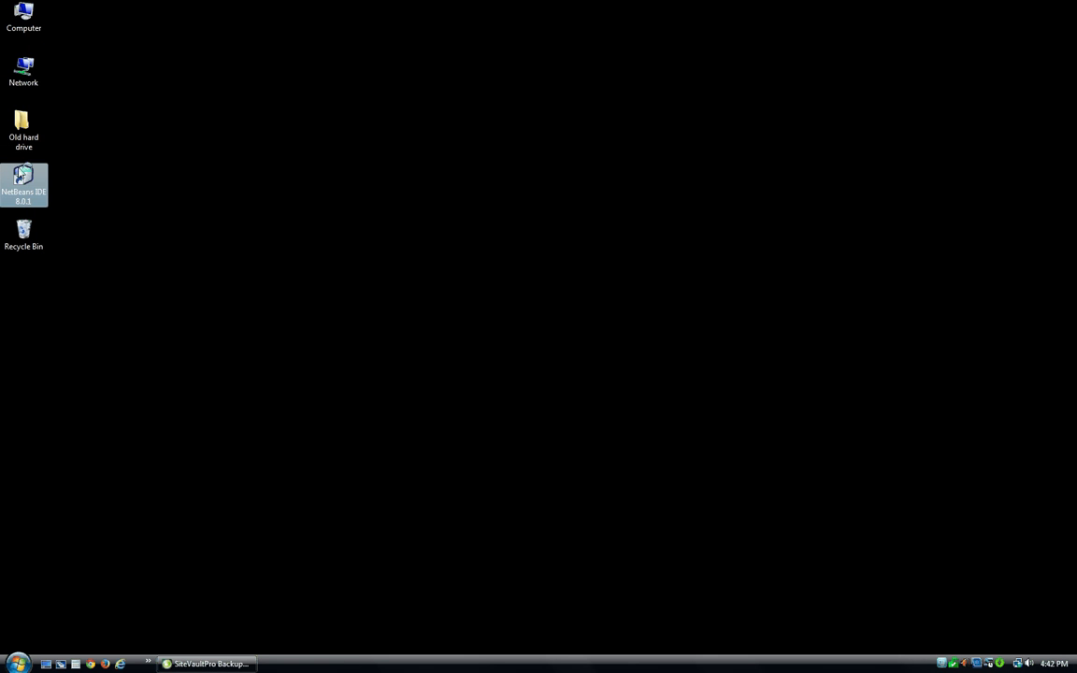
Launch NetBeans IDE 8.0.1 from its desktop shortcut
double_click(24, 184)
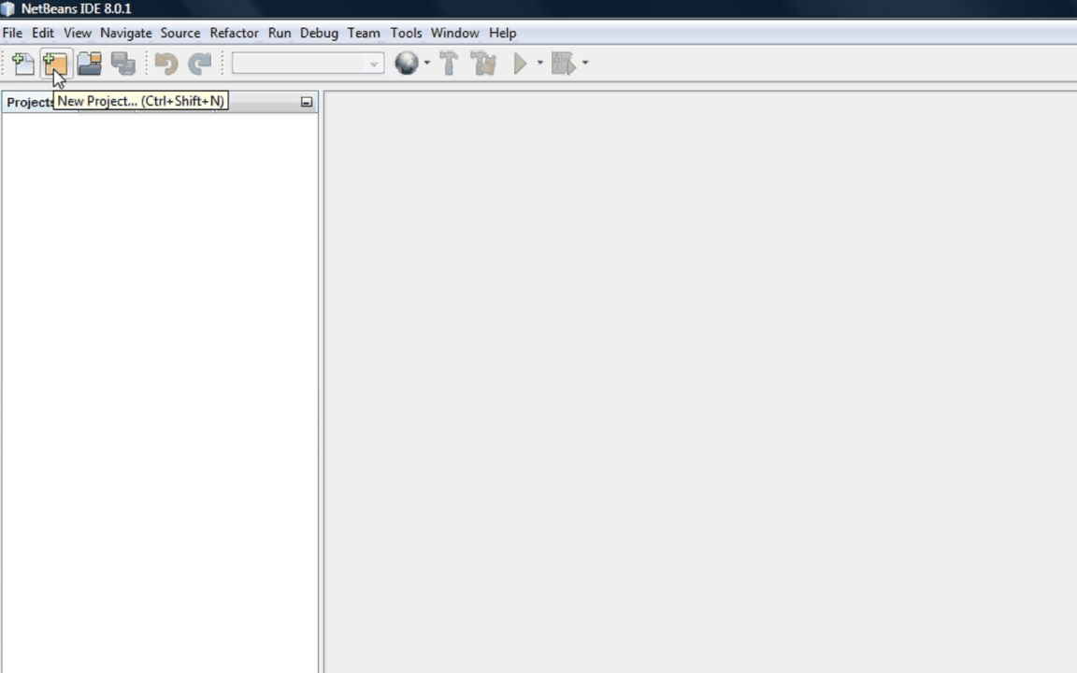
mouse_move(21, 62)
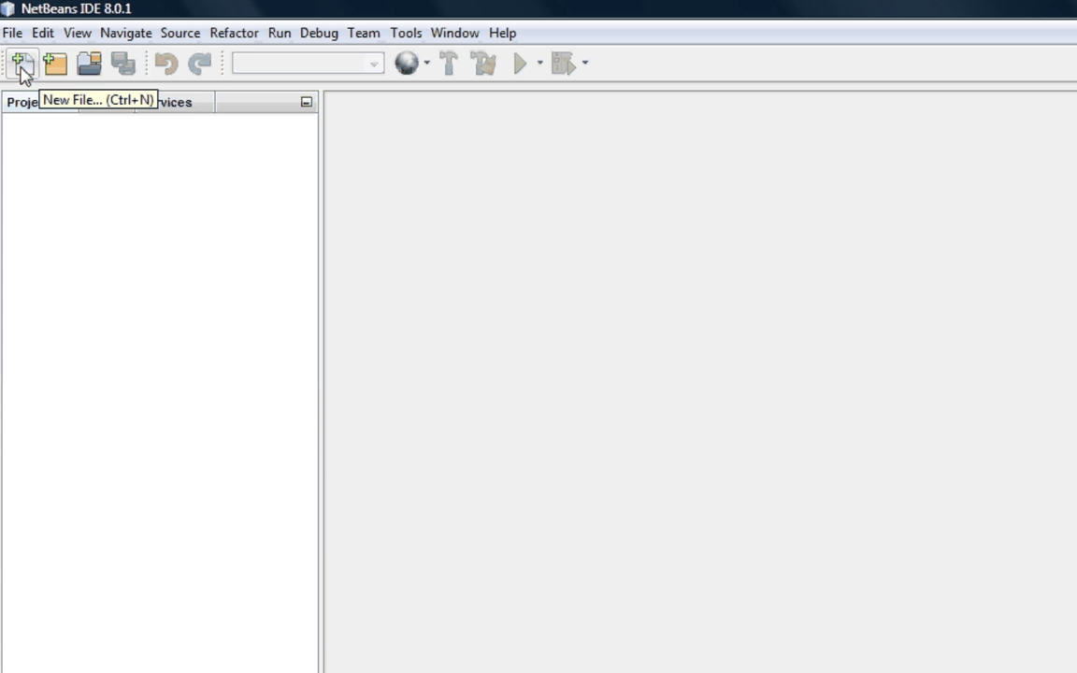
mouse_move(54, 63)
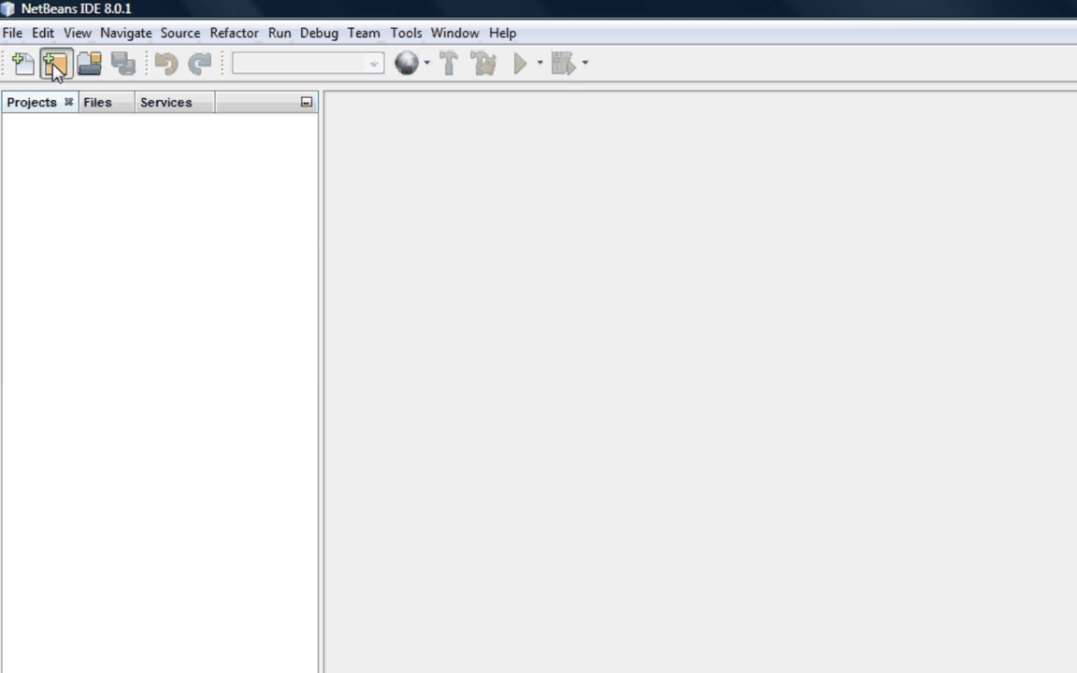
Start a new project of type PHP Application from Remote Server
left_click(55, 62)
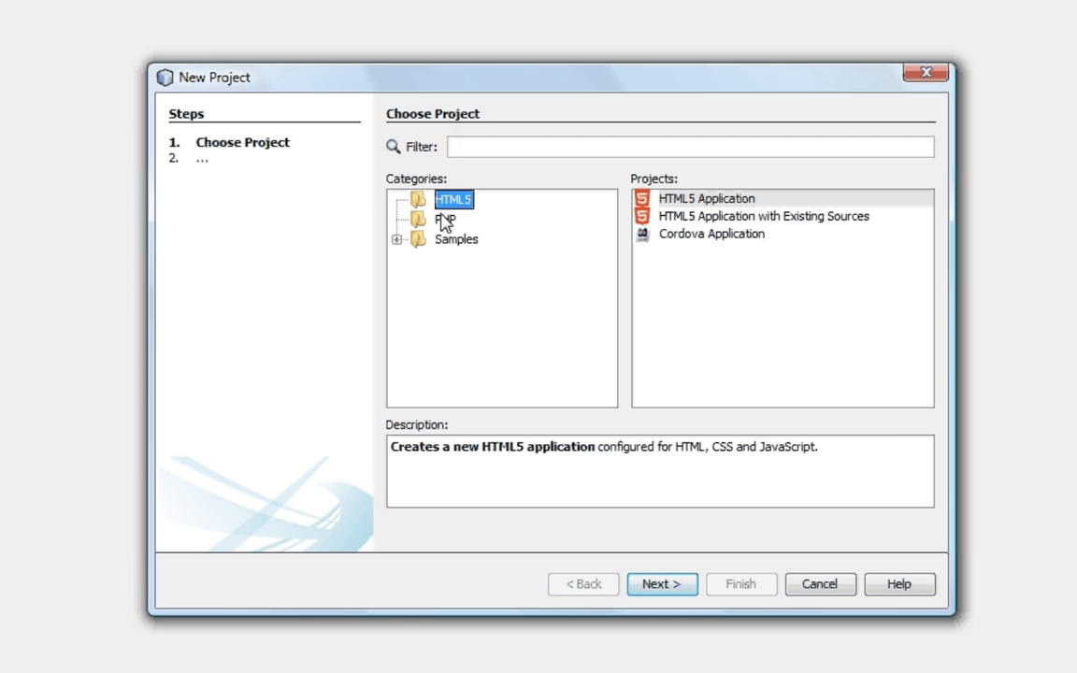
left_click(447, 218)
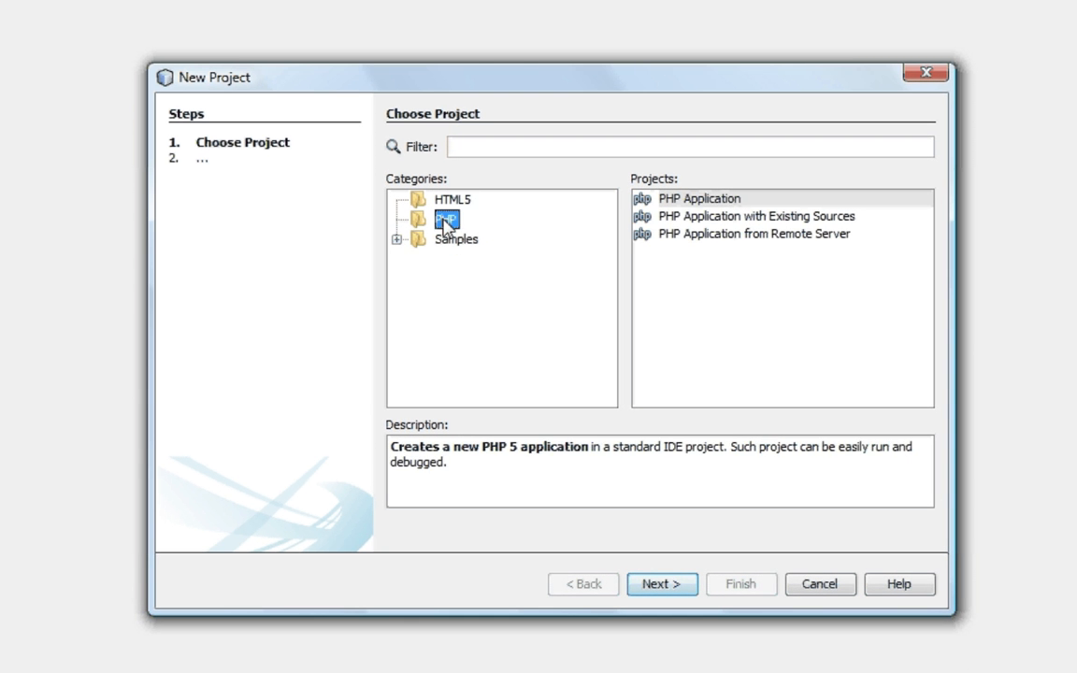
left_click(661, 264)
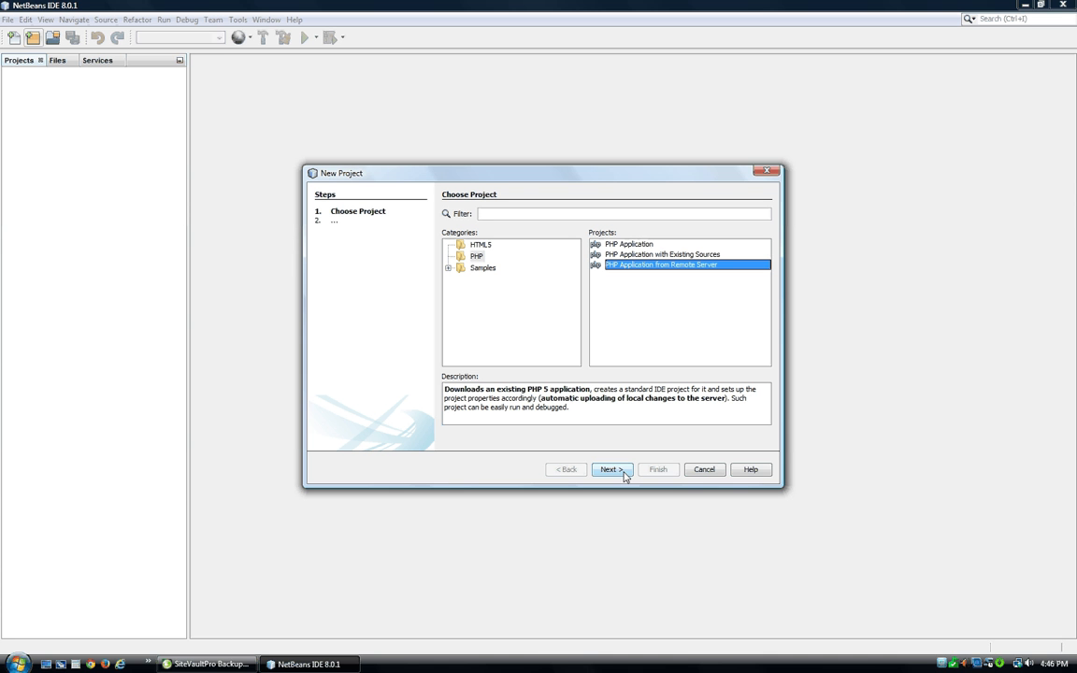
mouse_move(632, 471)
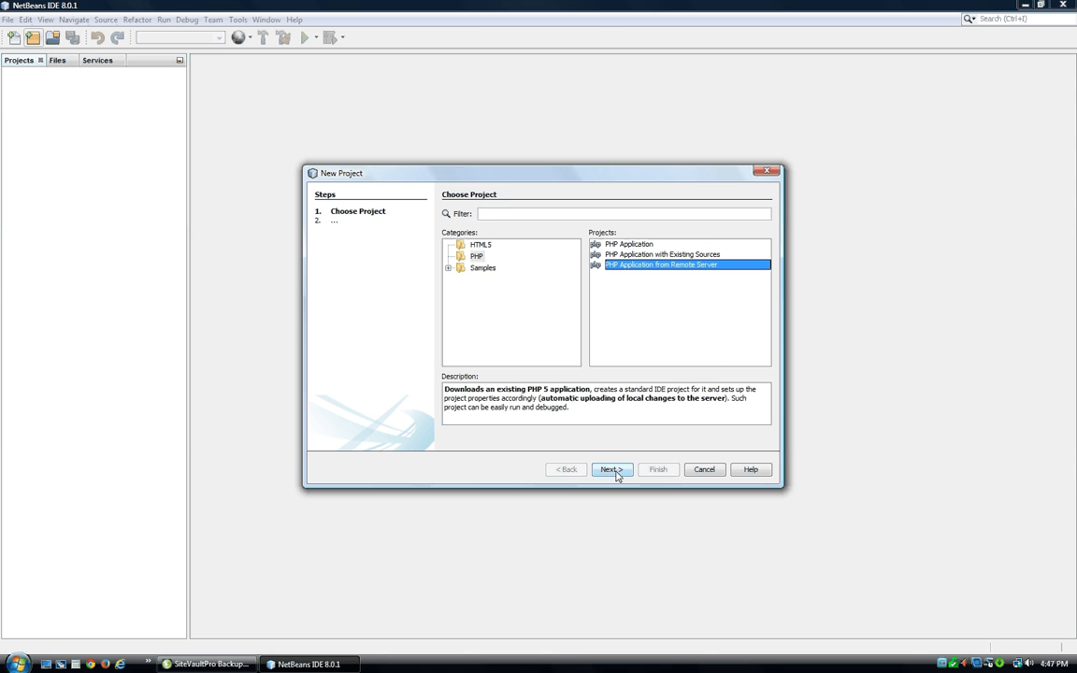
Rename the new PHP project to 'Ohlone PHP'
left_click(611, 469)
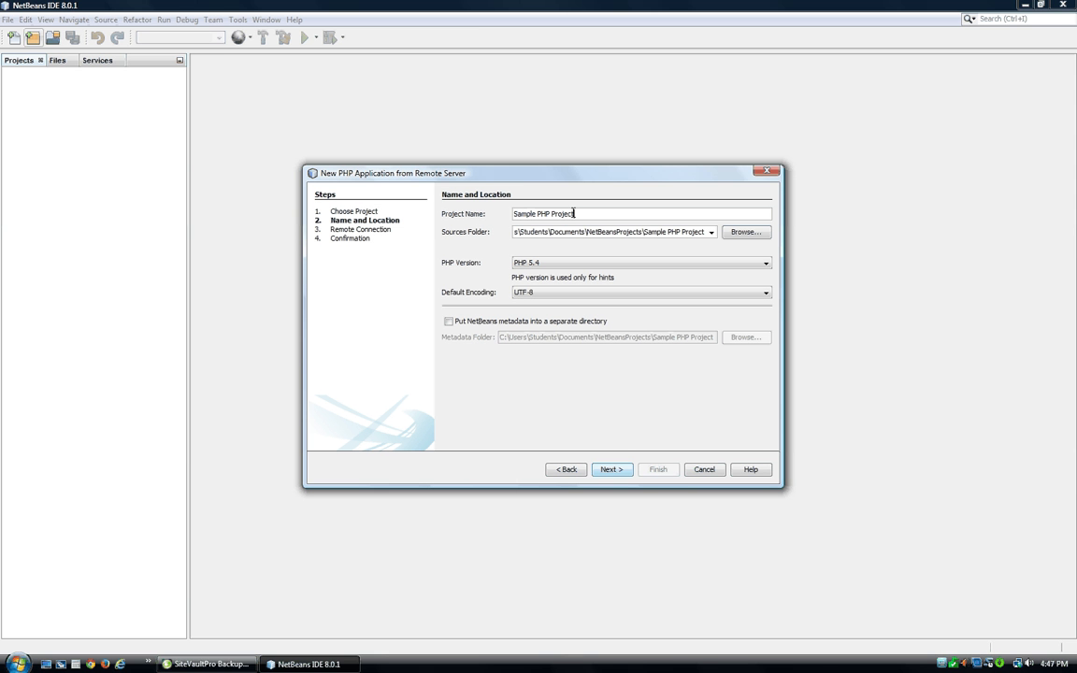
triple_click(546, 213)
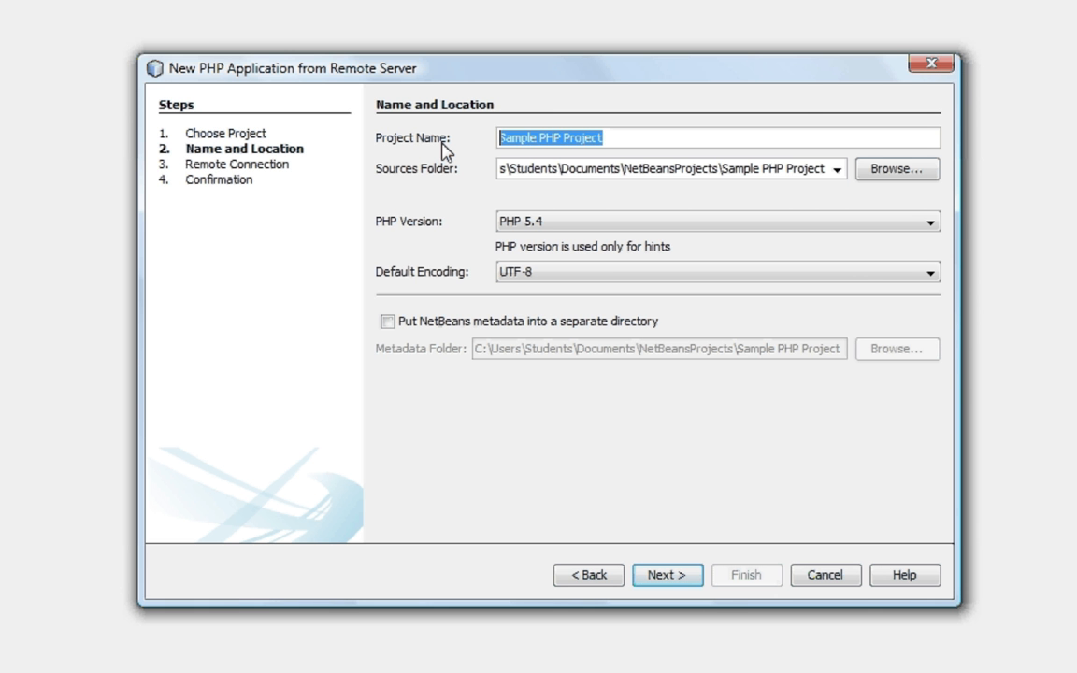
type("Ohloa")
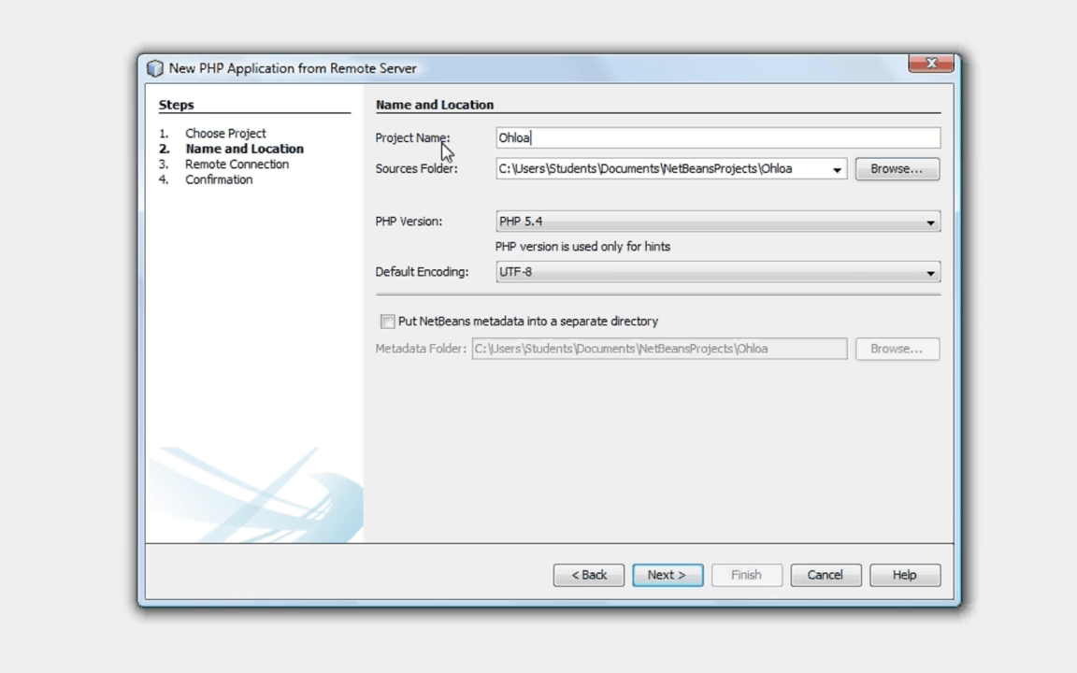
type("Ohlone")
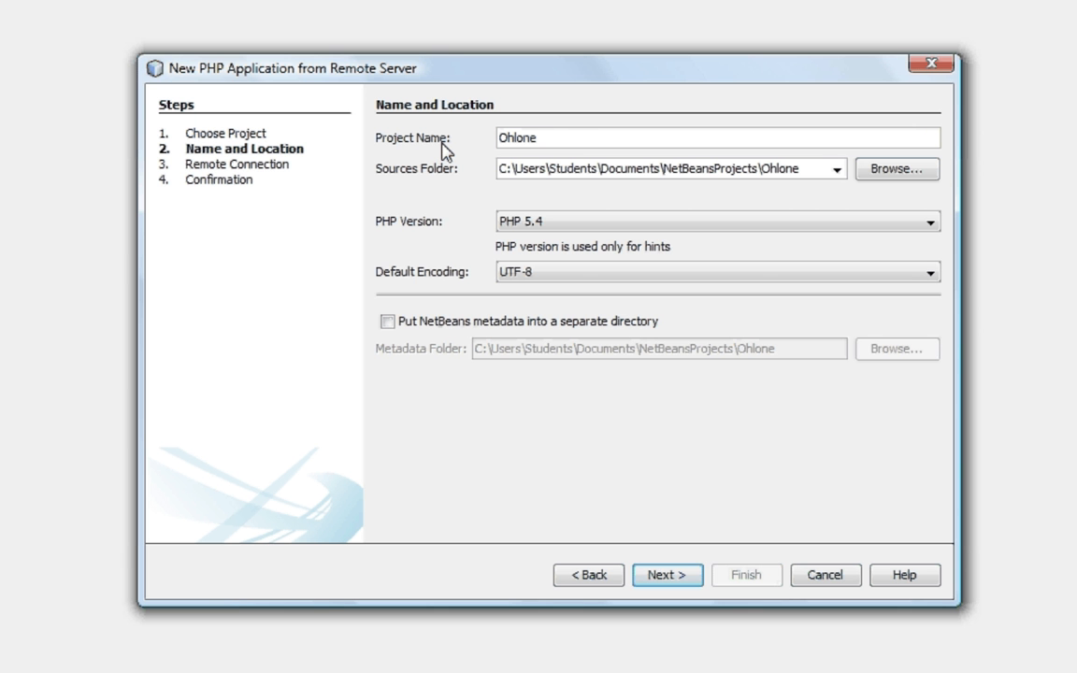
type("PHP")
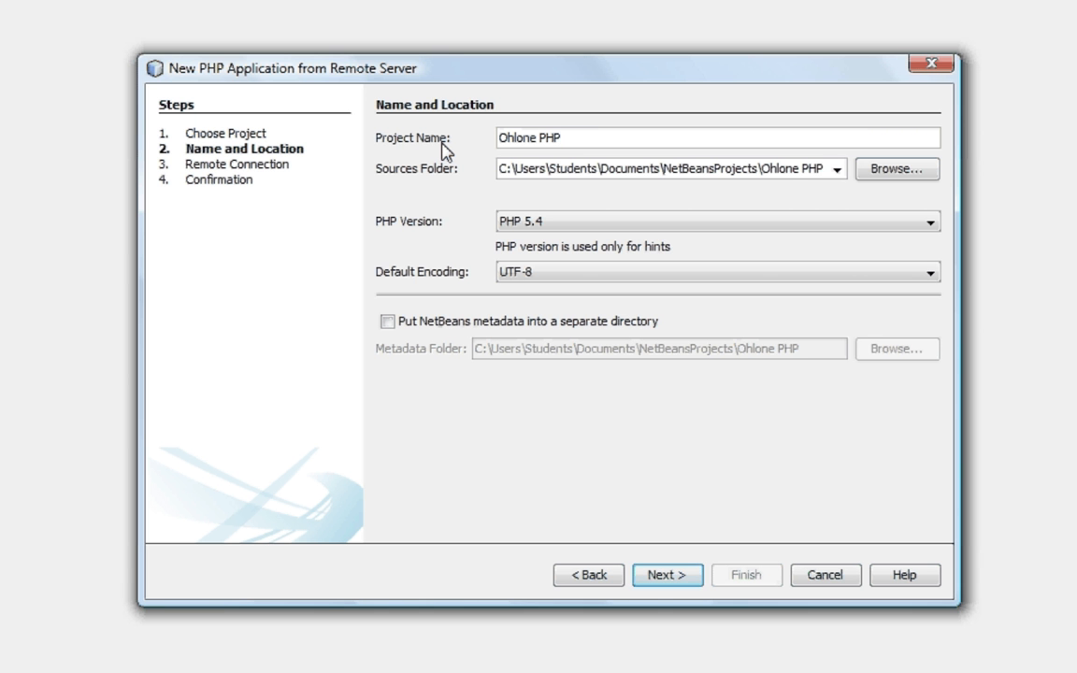
type("Clas")
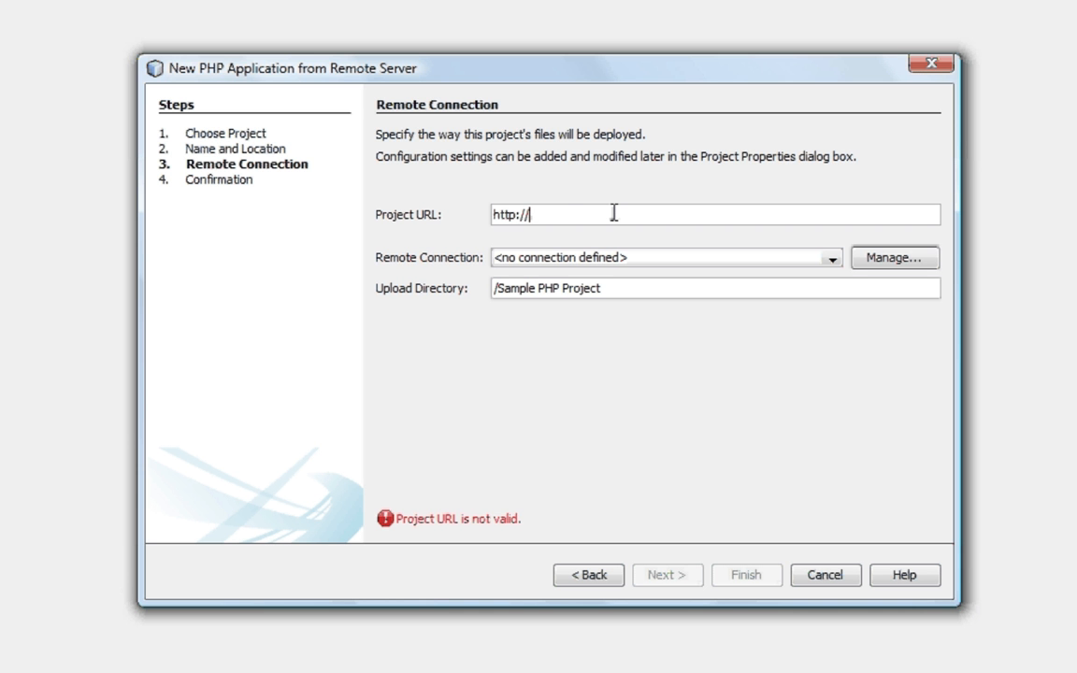
Set the Project URL to the ~mark folder on projects.cs.ohlone.edu
type("projects.cs.")
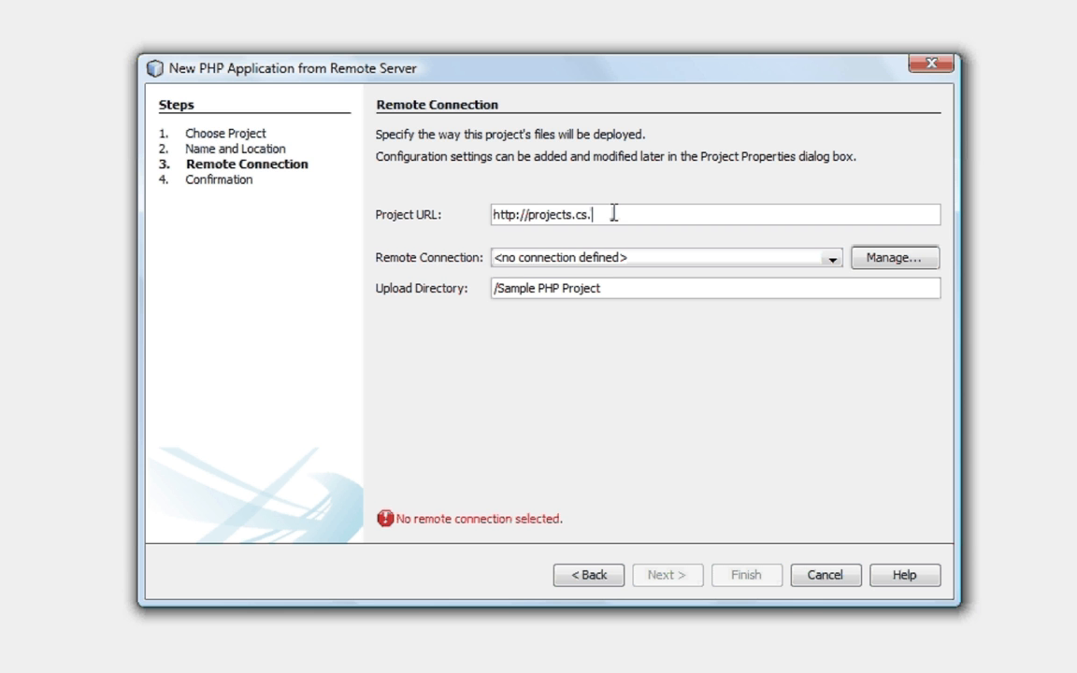
type("ohlone.d")
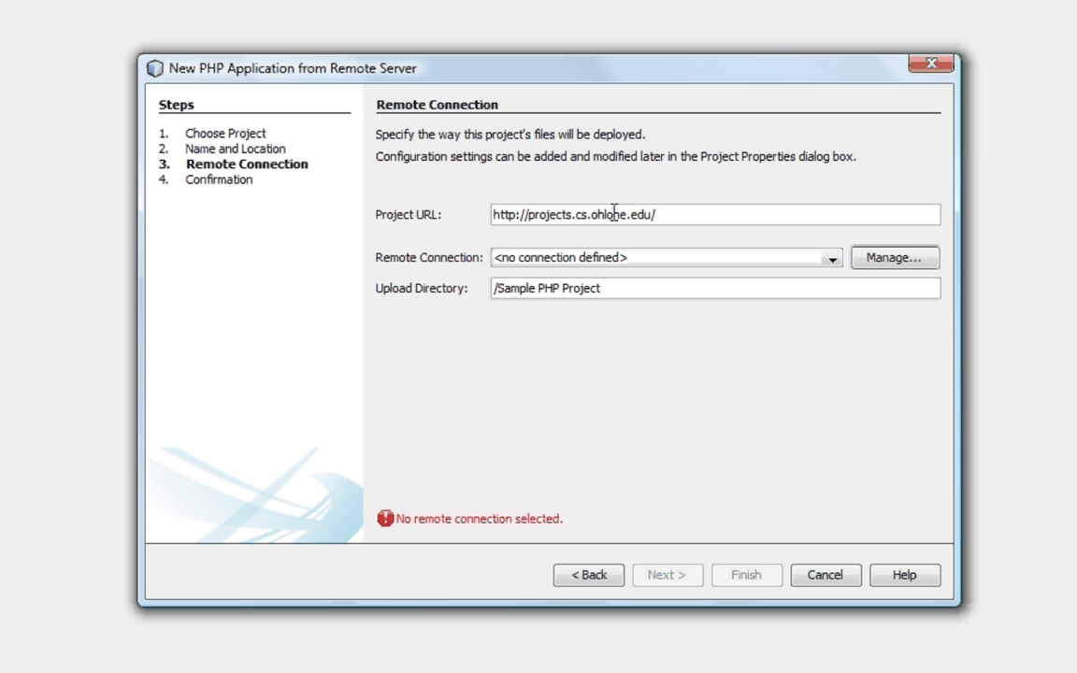
type("~mark")
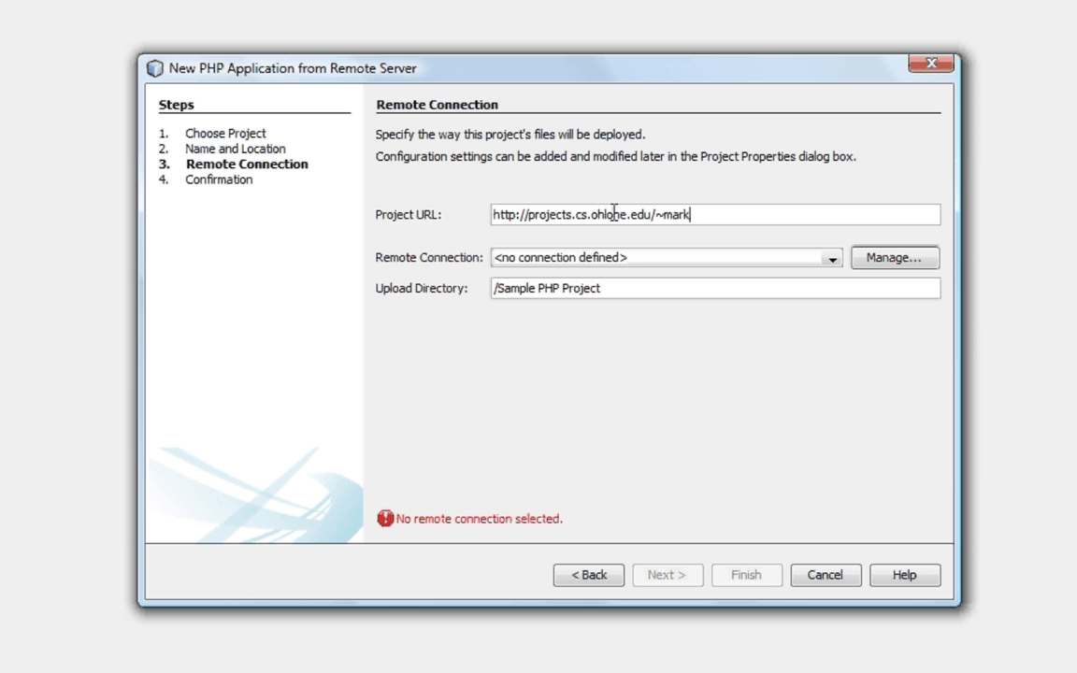
type("d")
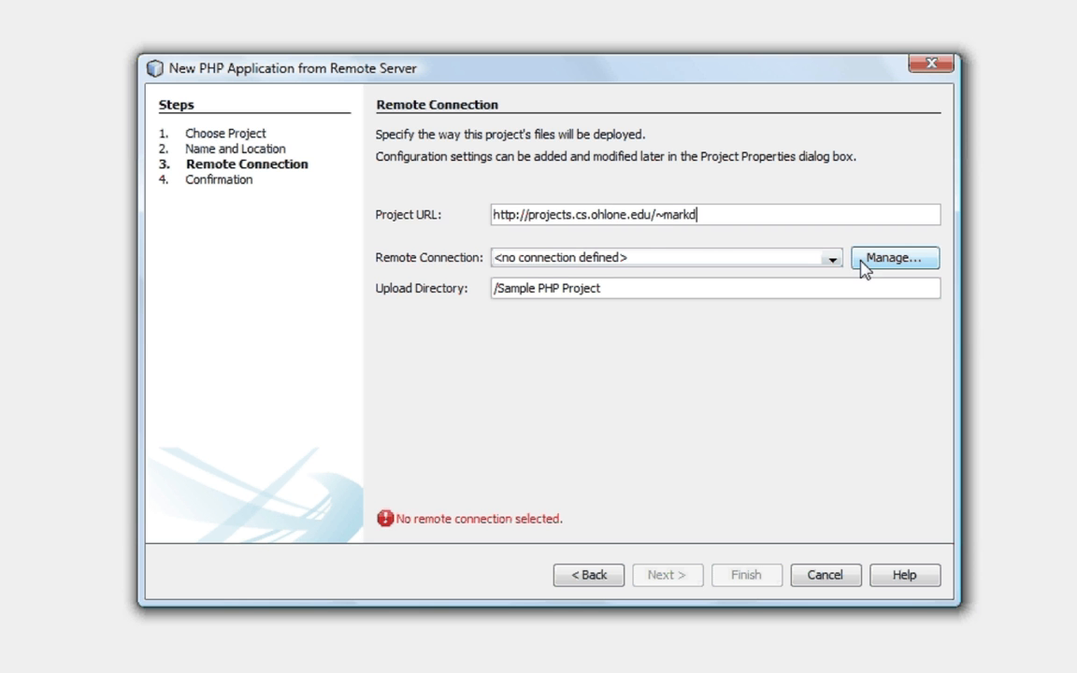
Add a new SFTP remote connection named 'Ohlone PHP'
left_click(893, 257)
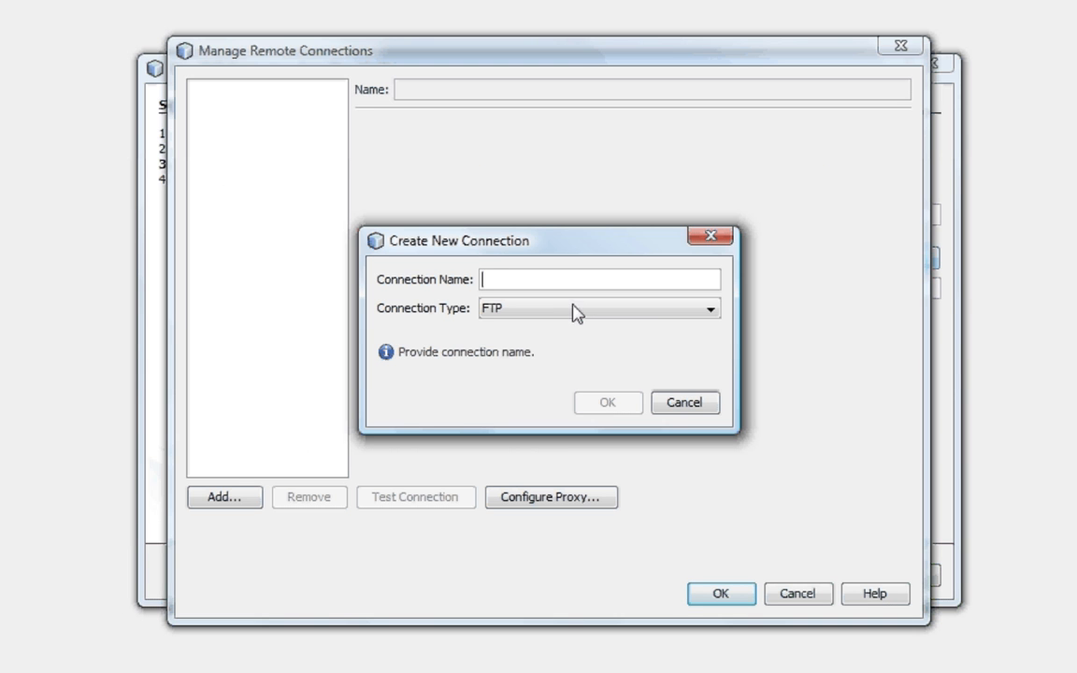
left_click(598, 308)
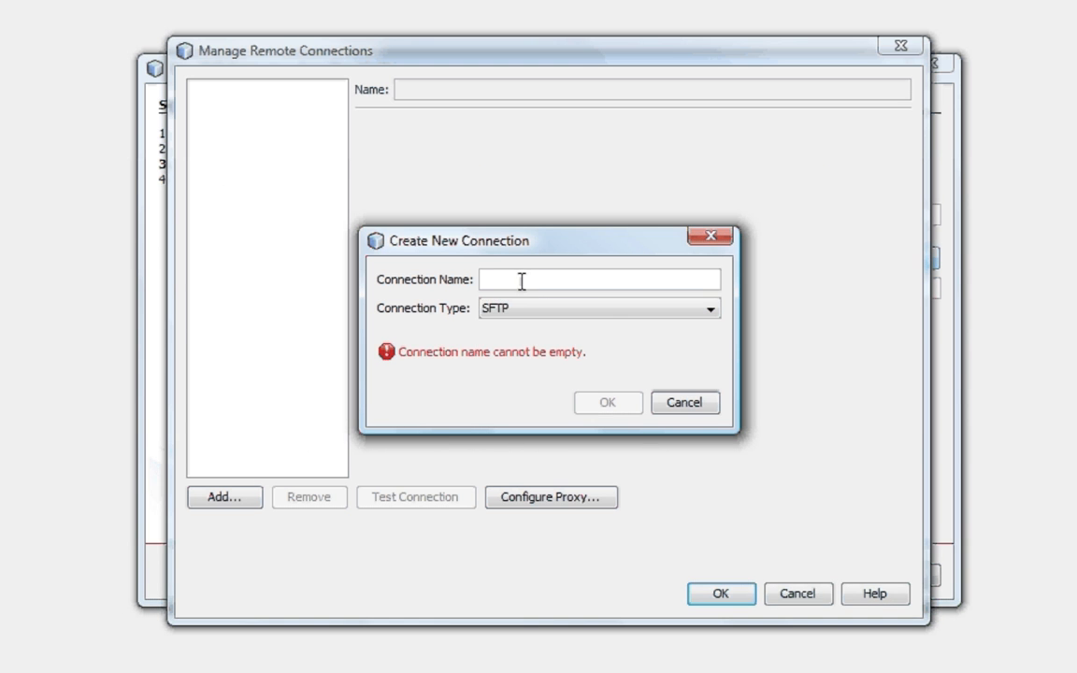
type("Oh!")
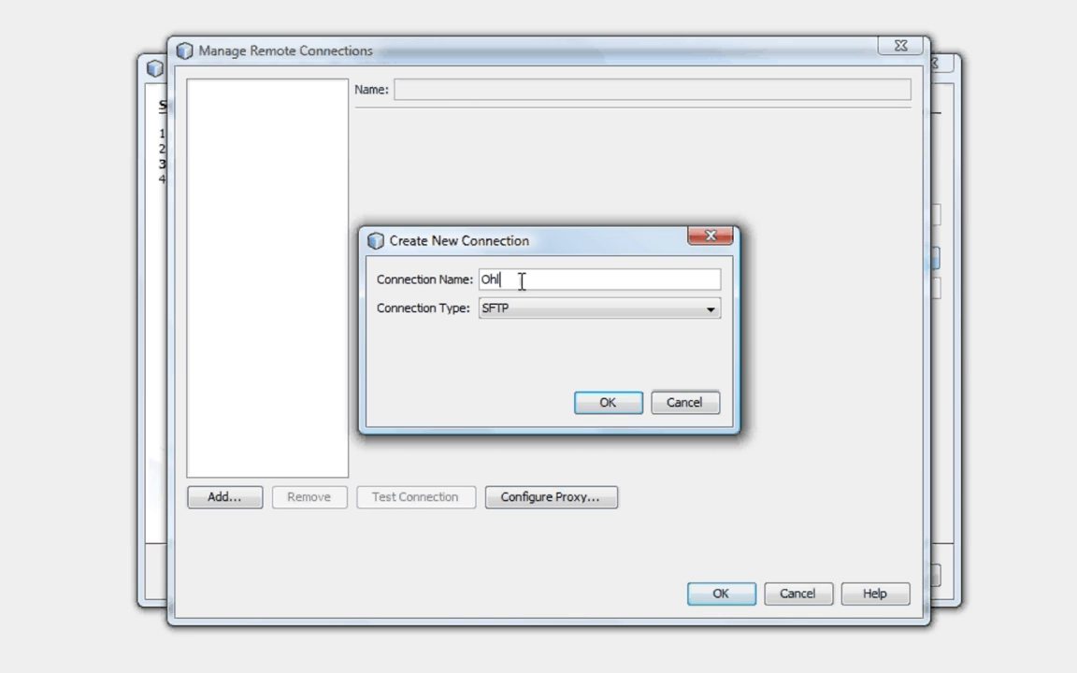
type("lone")
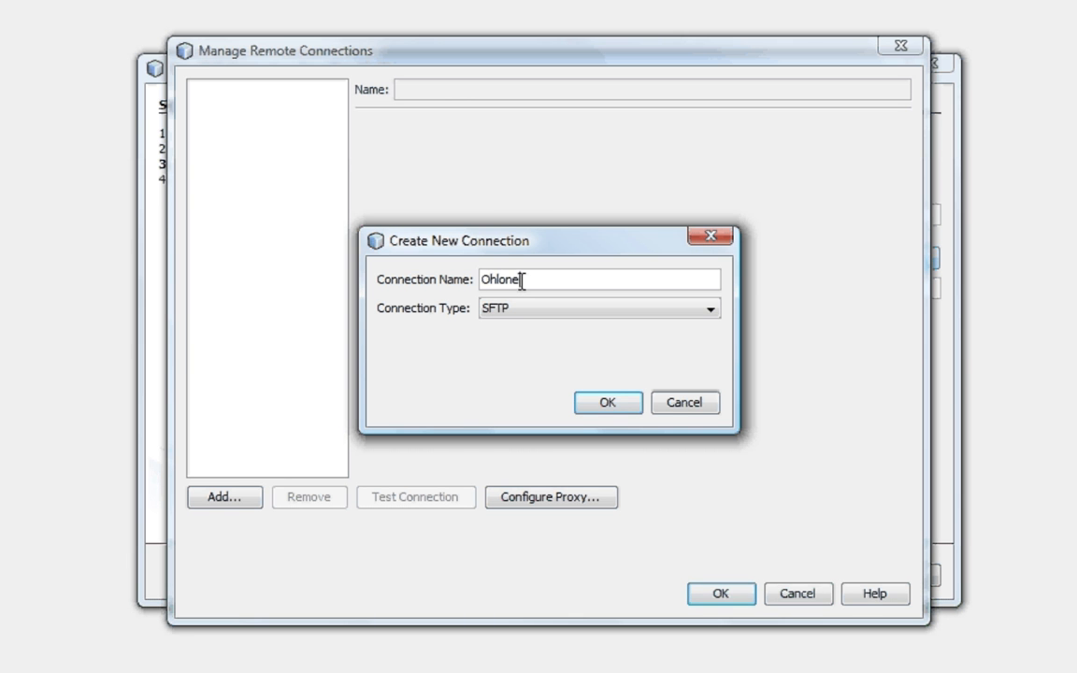
type("PHP")
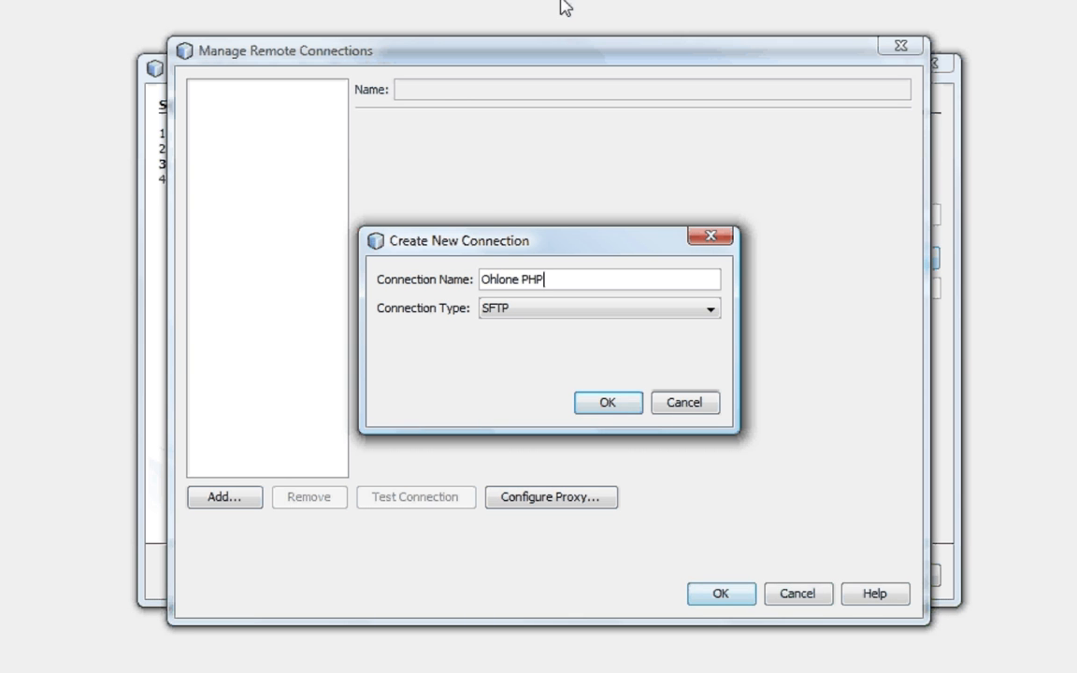
left_click(608, 402)
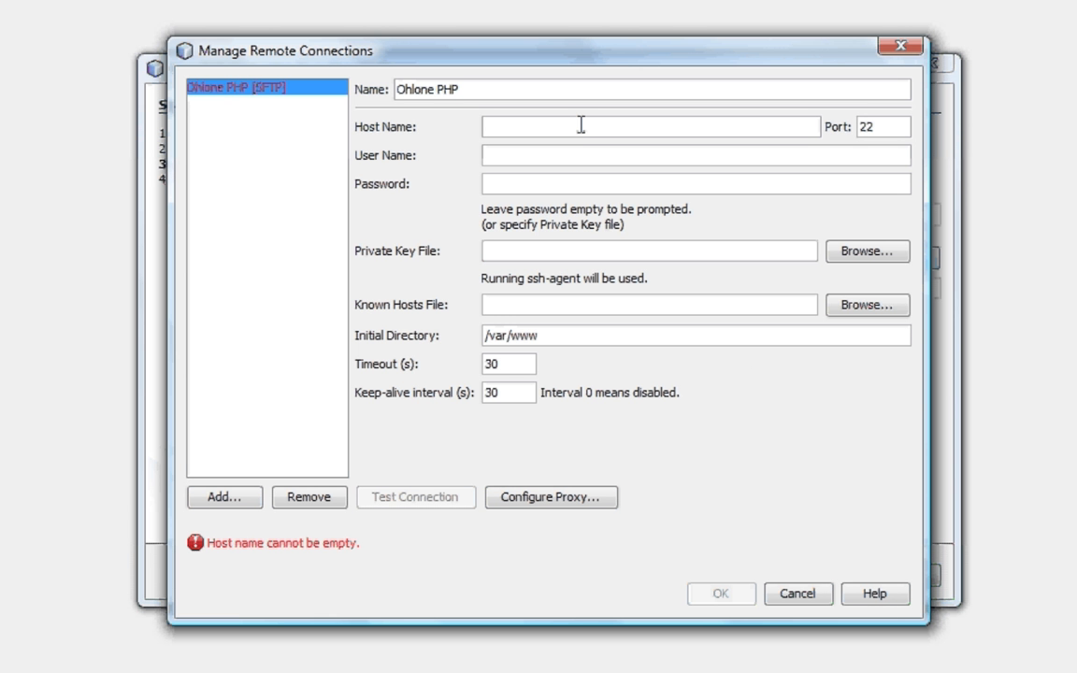
Enter user 'mark' and test the connection, trusting the server's host key
type("markd")
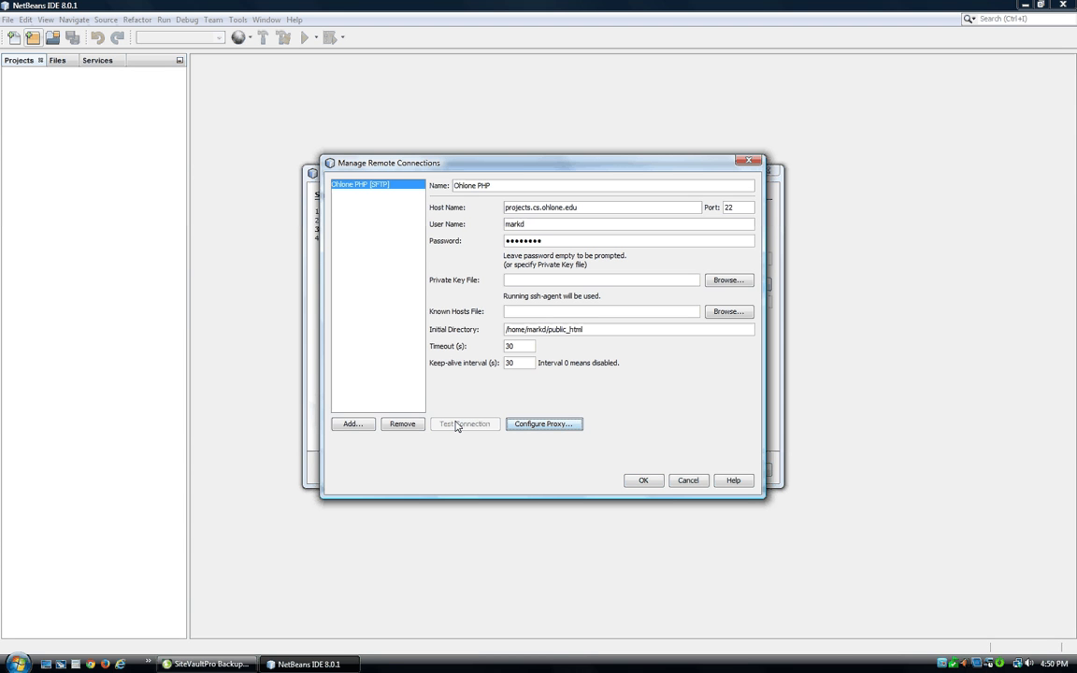
left_click(464, 423)
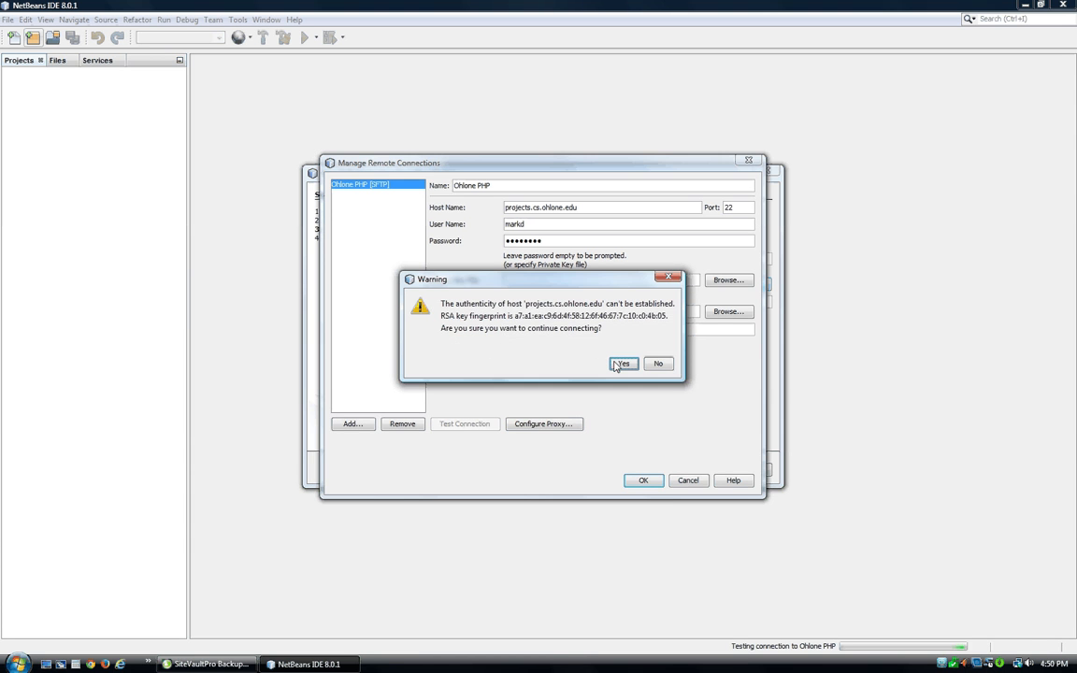
left_click(622, 363)
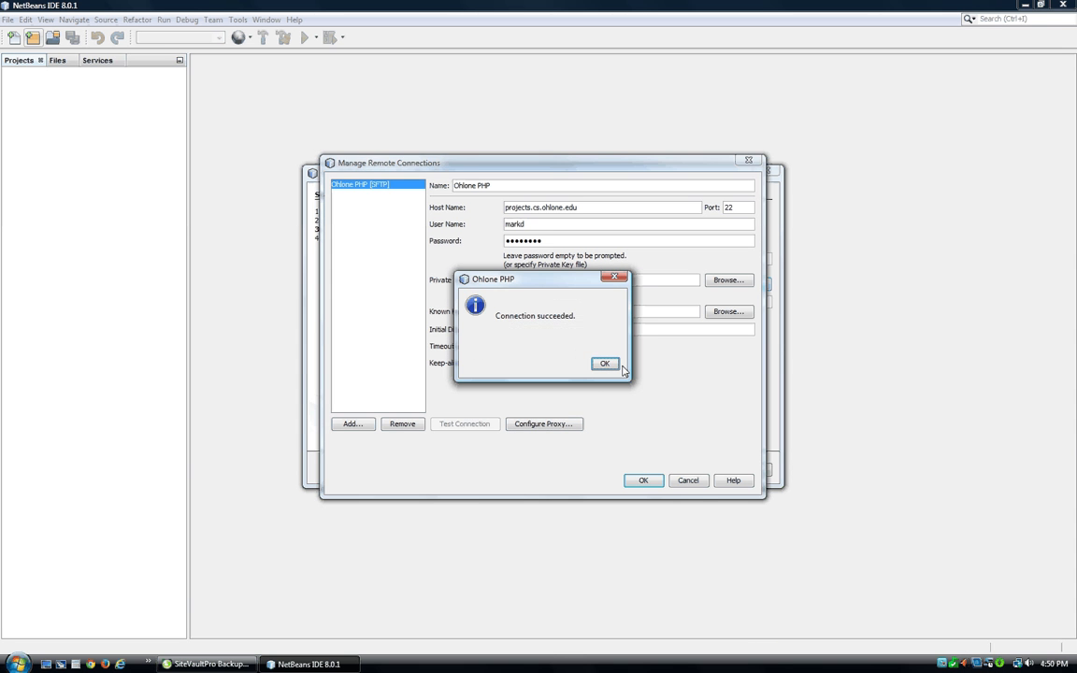
left_click(604, 362)
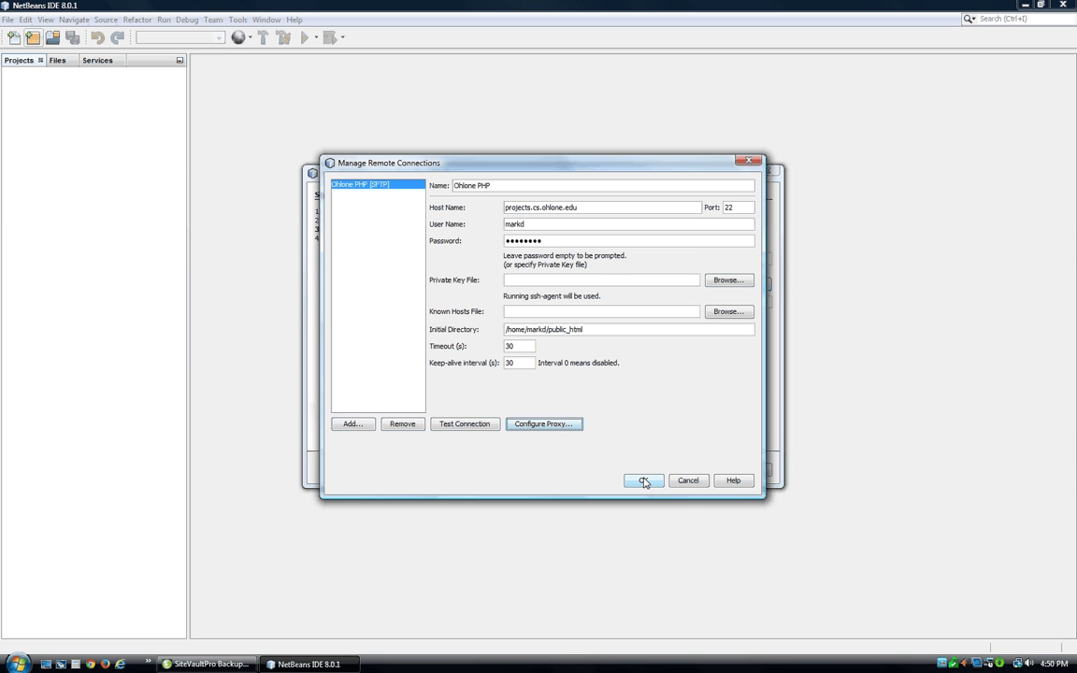
Save the connection settings and finish the wizard, downloading the remote source files
left_click(643, 479)
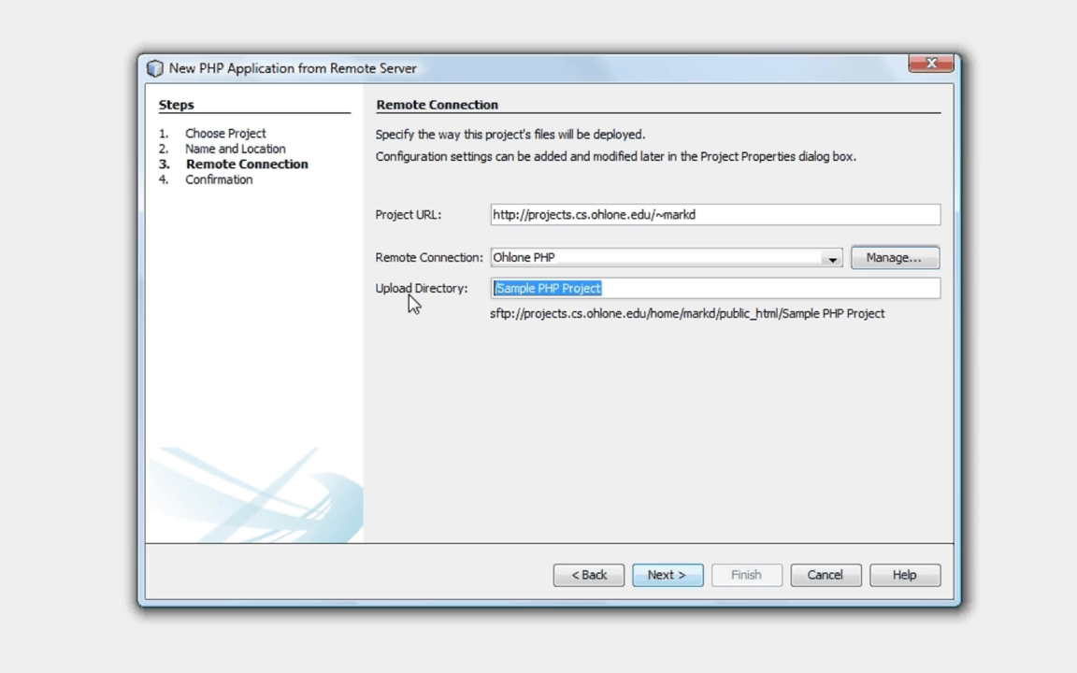
left_click(668, 573)
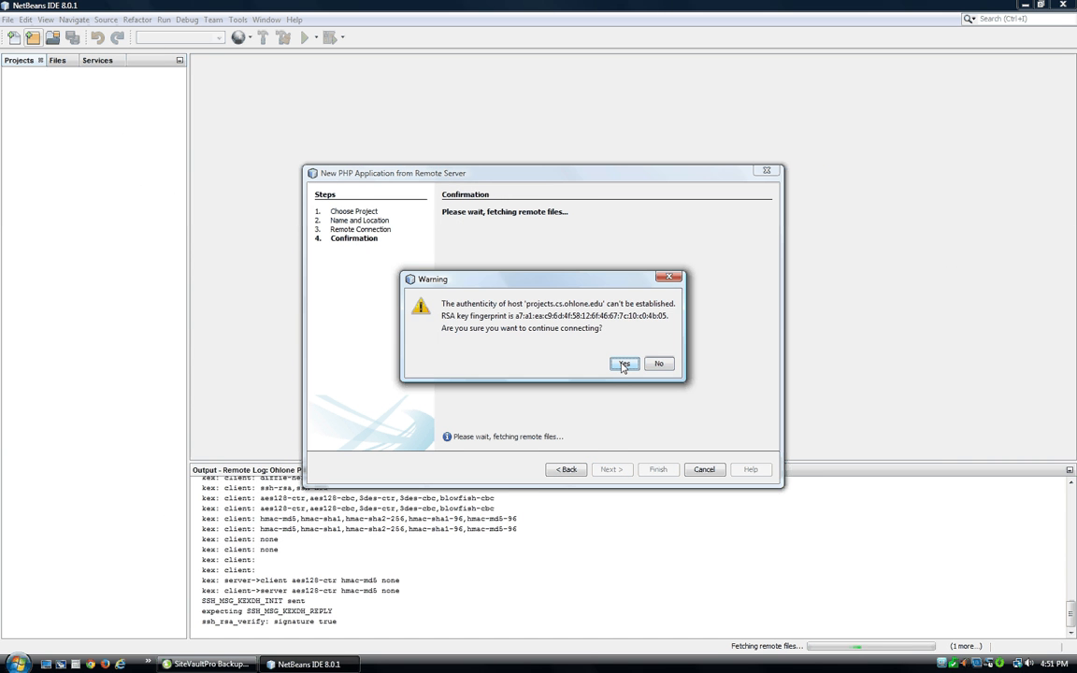
left_click(625, 364)
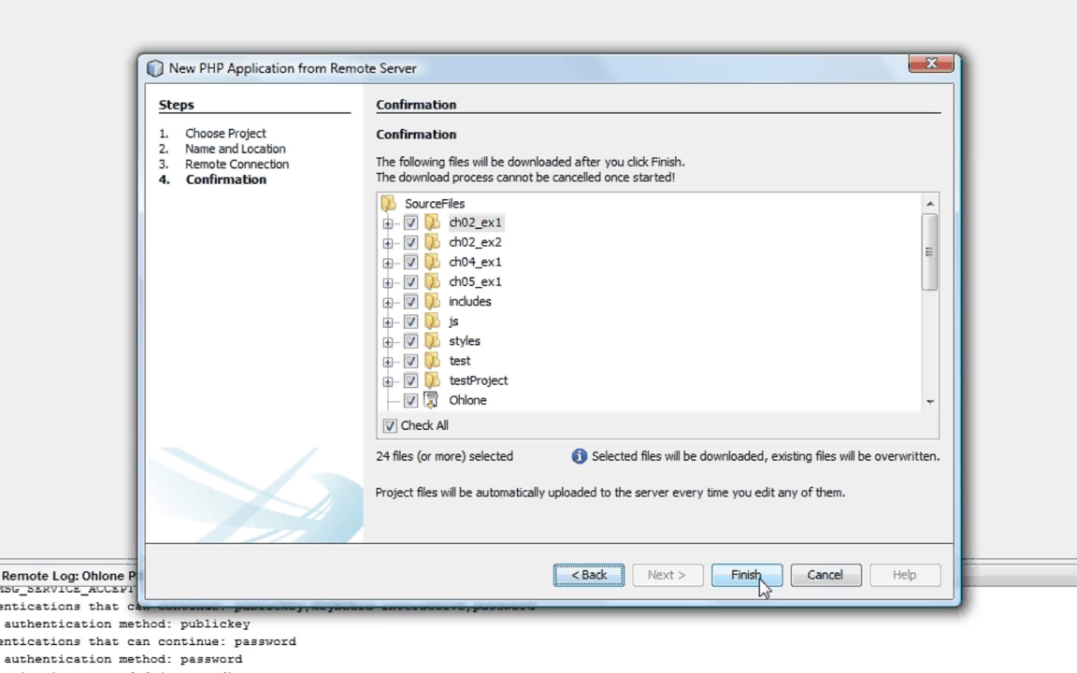
left_click(745, 575)
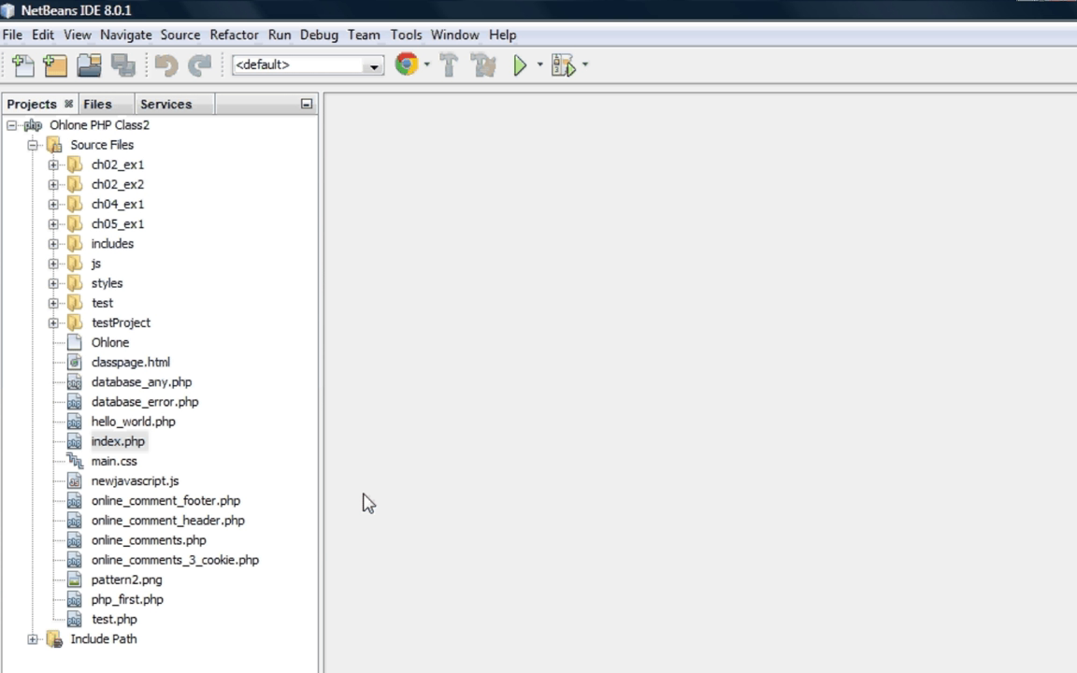
mouse_move(314, 275)
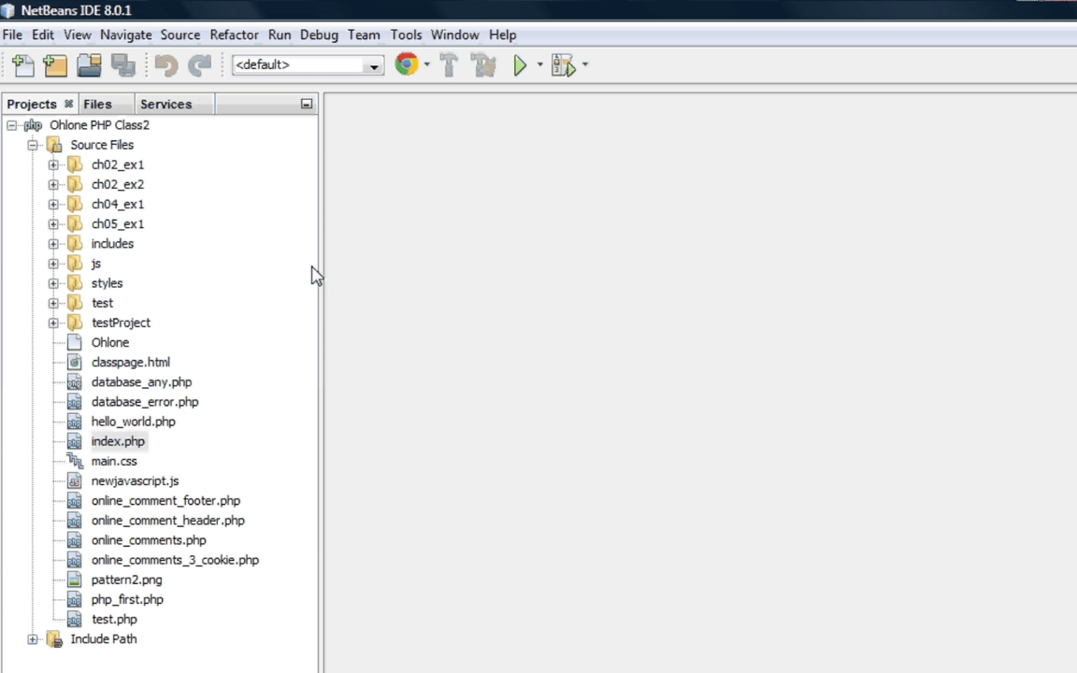
mouse_move(167, 579)
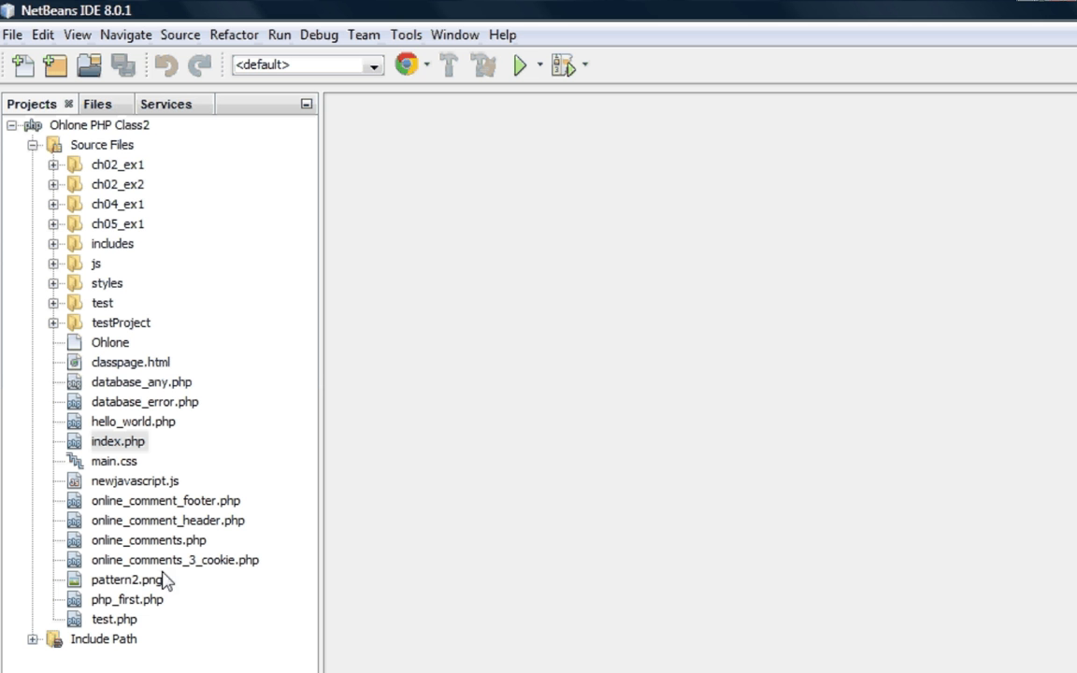
mouse_move(171, 613)
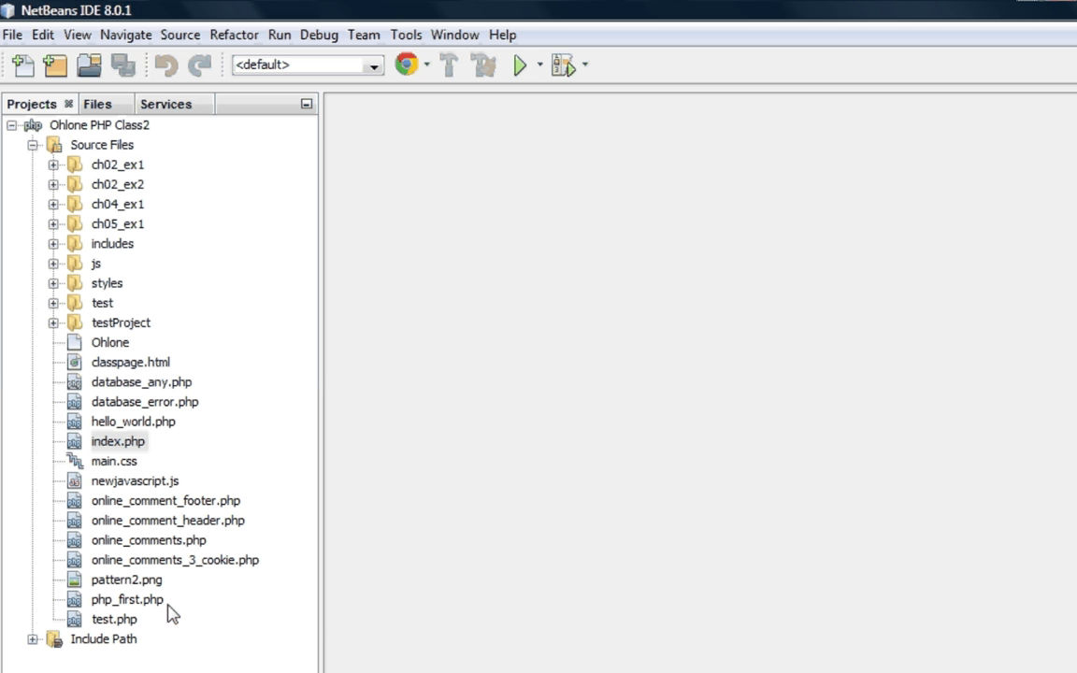
mouse_move(101, 173)
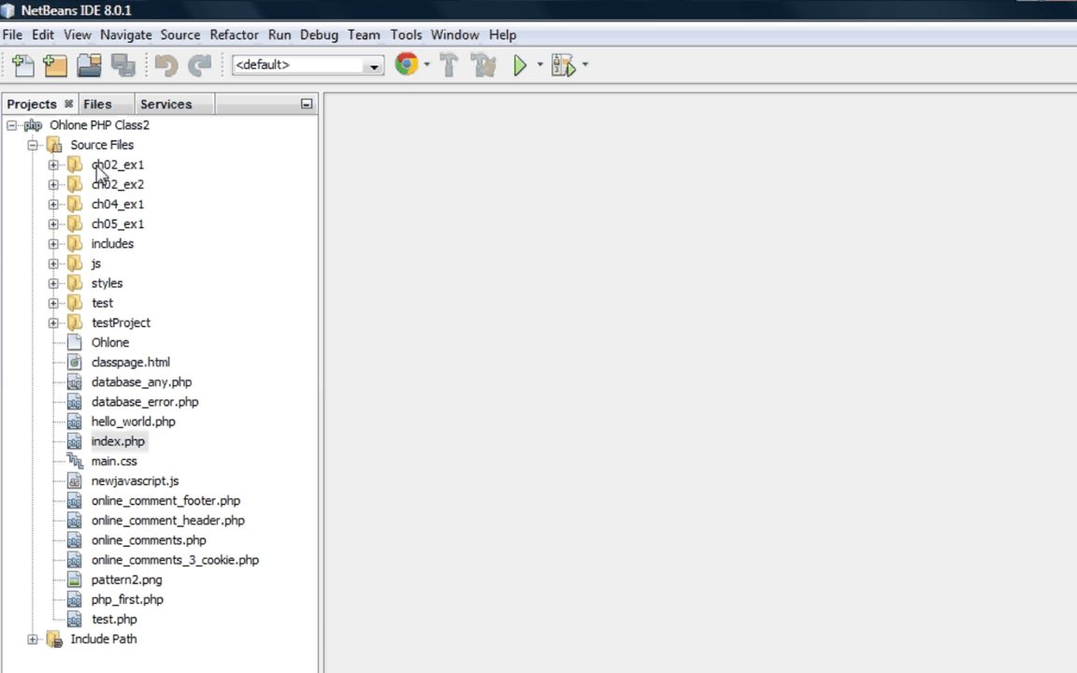
left_click(34, 144)
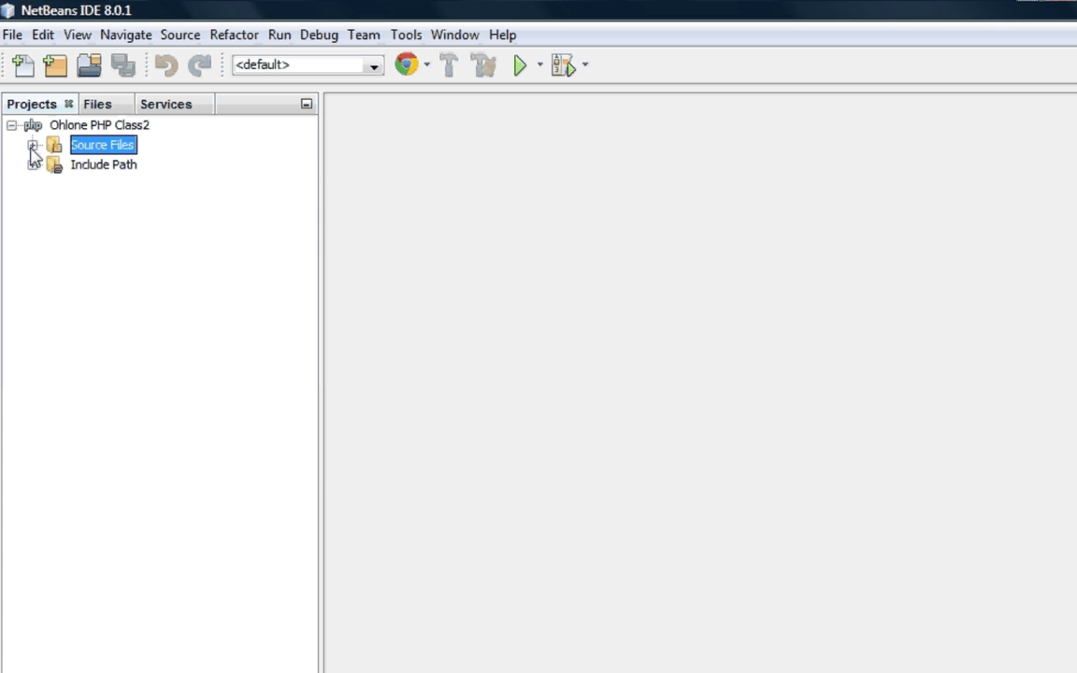
left_click(32, 144)
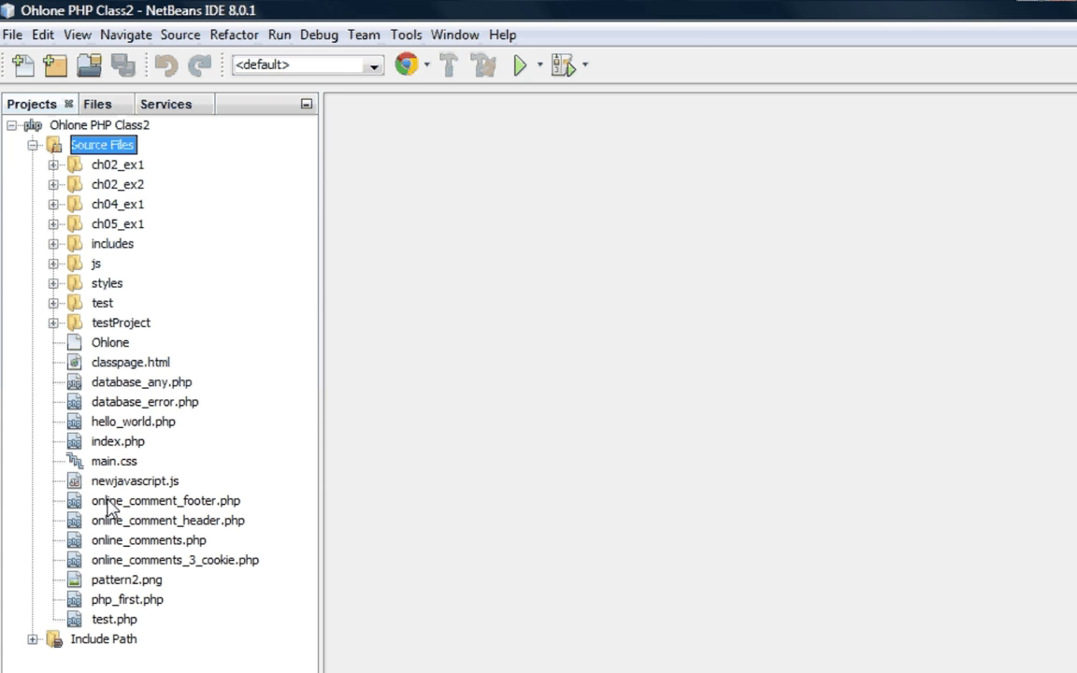
Open index.php and add a '// test' comment line above the closing ?> tag
left_click(118, 441)
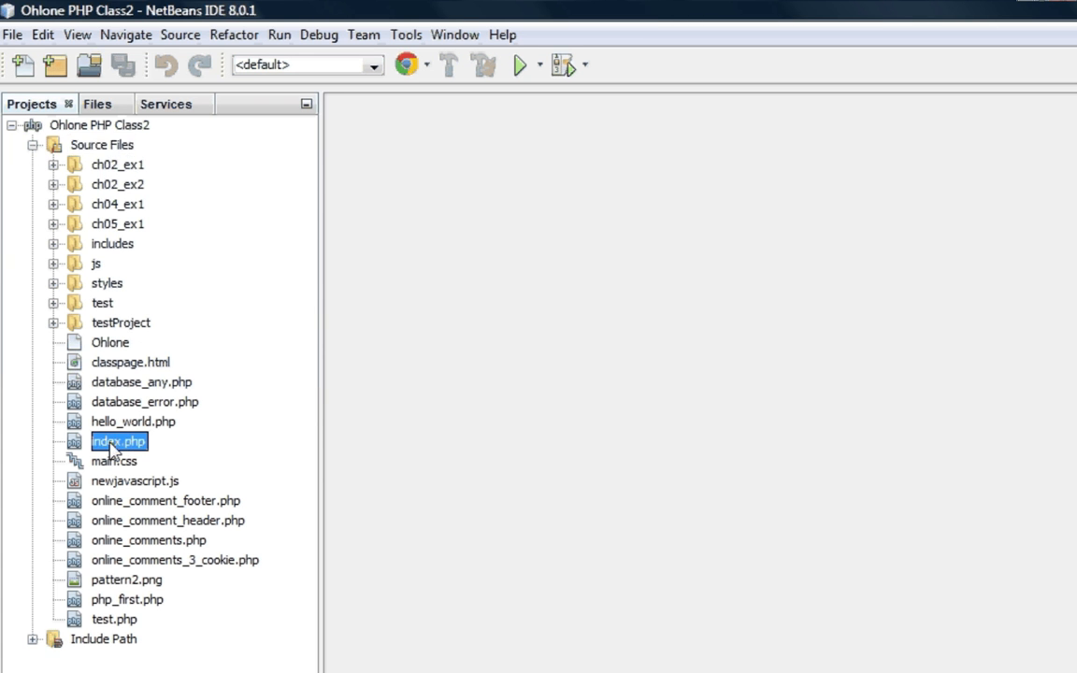
double_click(118, 441)
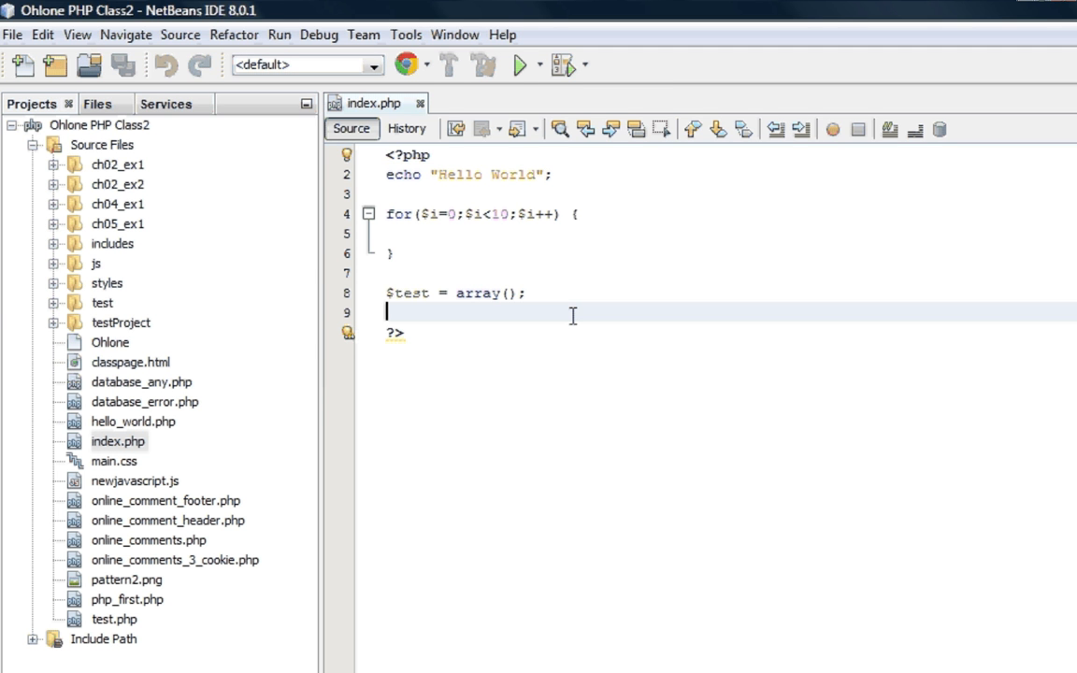
type("// te")
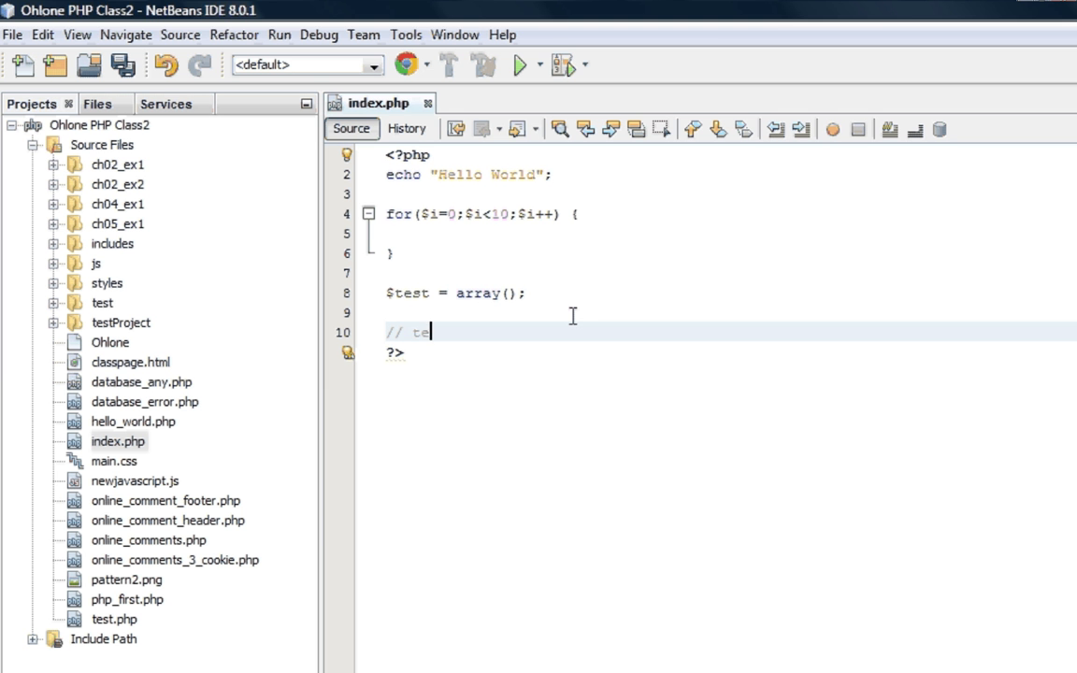
type("st")
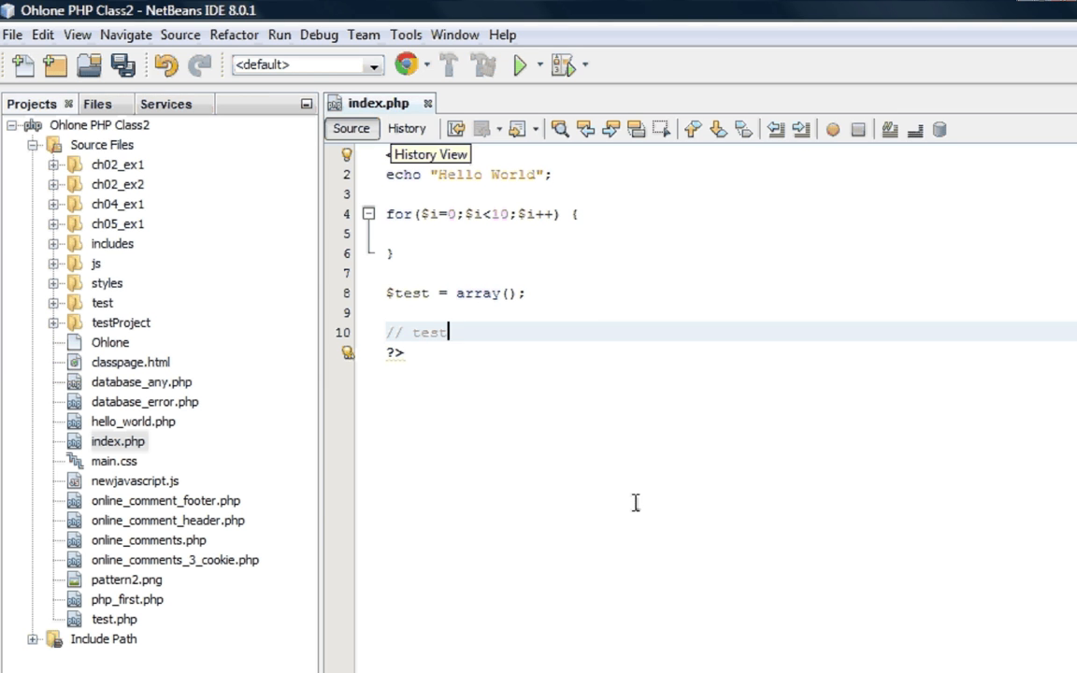
mouse_move(623, 509)
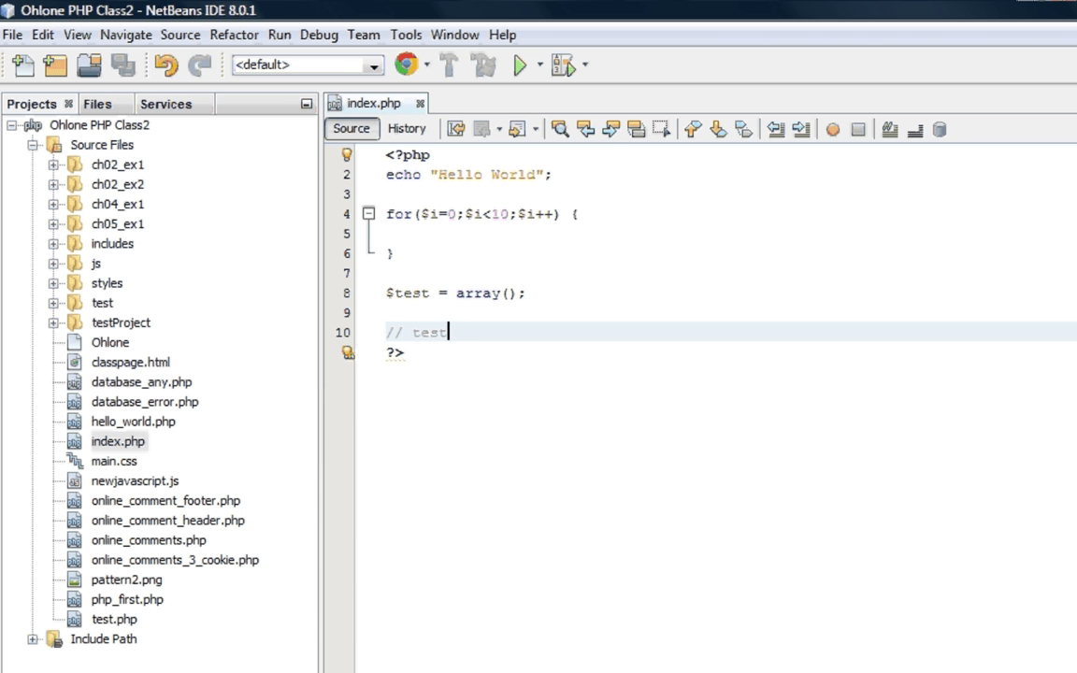
mouse_move(553, 283)
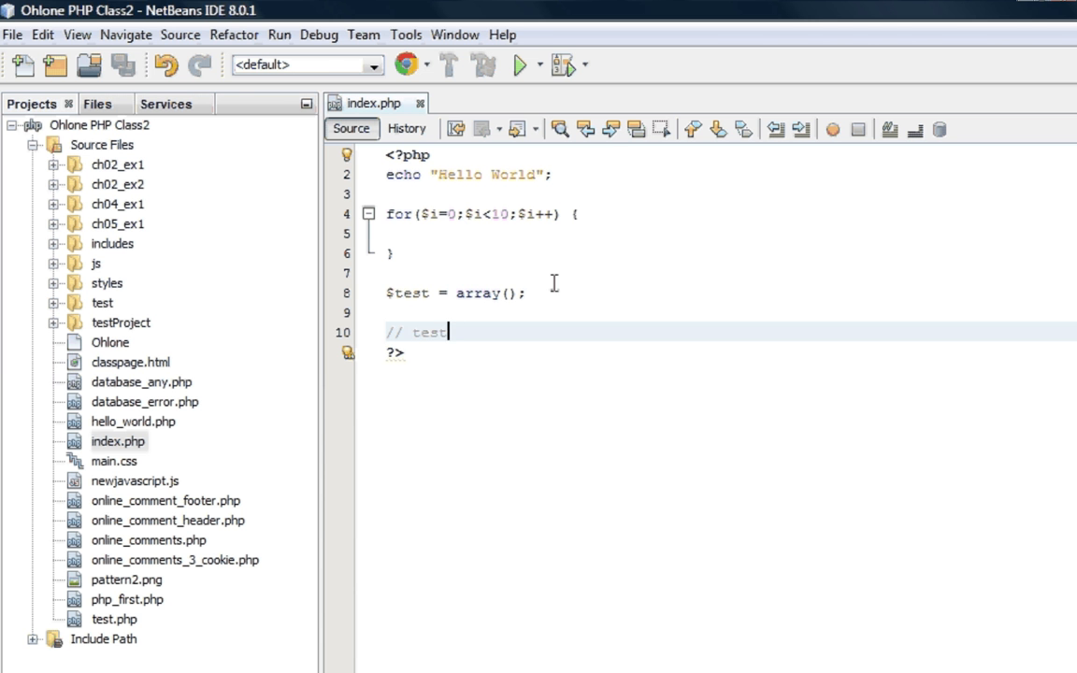
mouse_move(517, 64)
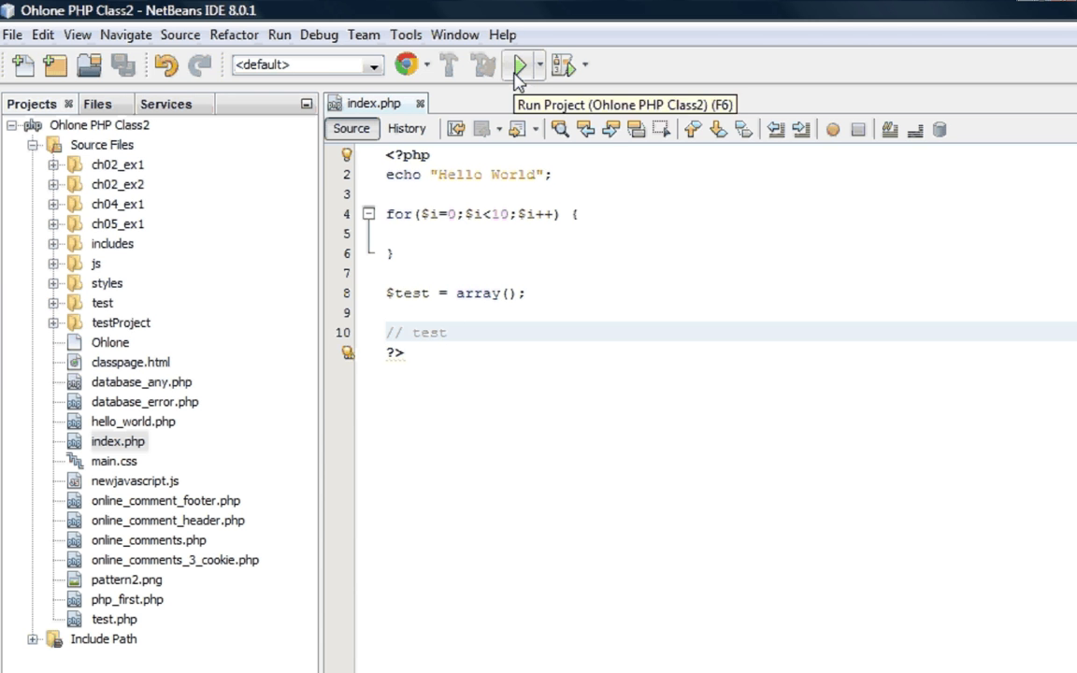
Run the project to view index.php showing Hello World in Chrome
left_click(447, 331)
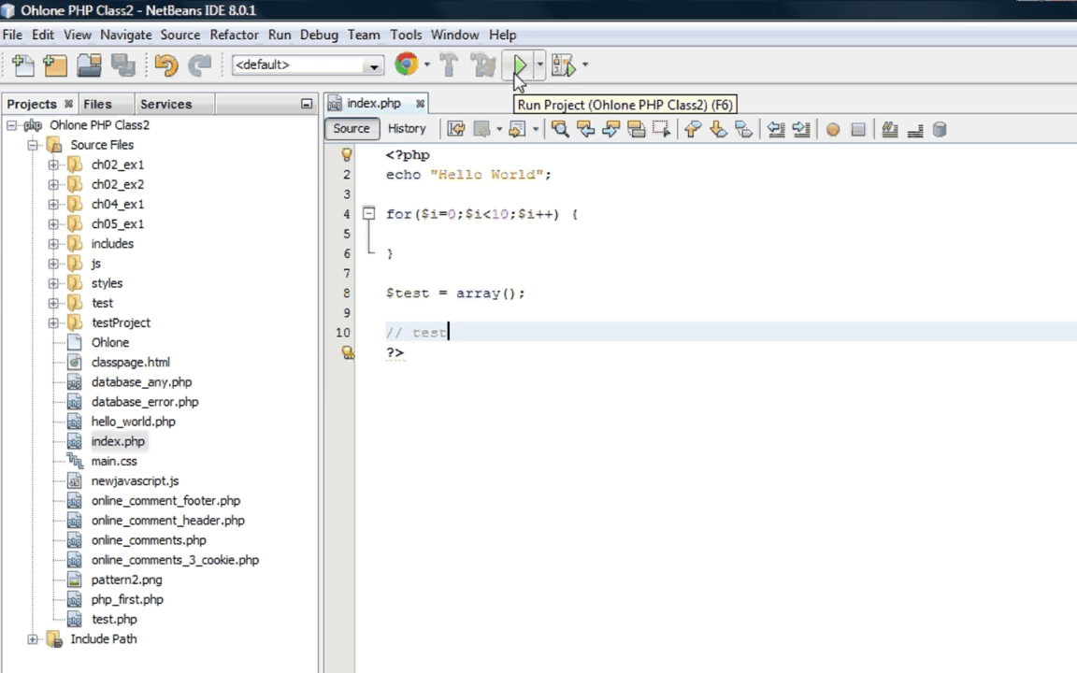
mouse_move(623, 577)
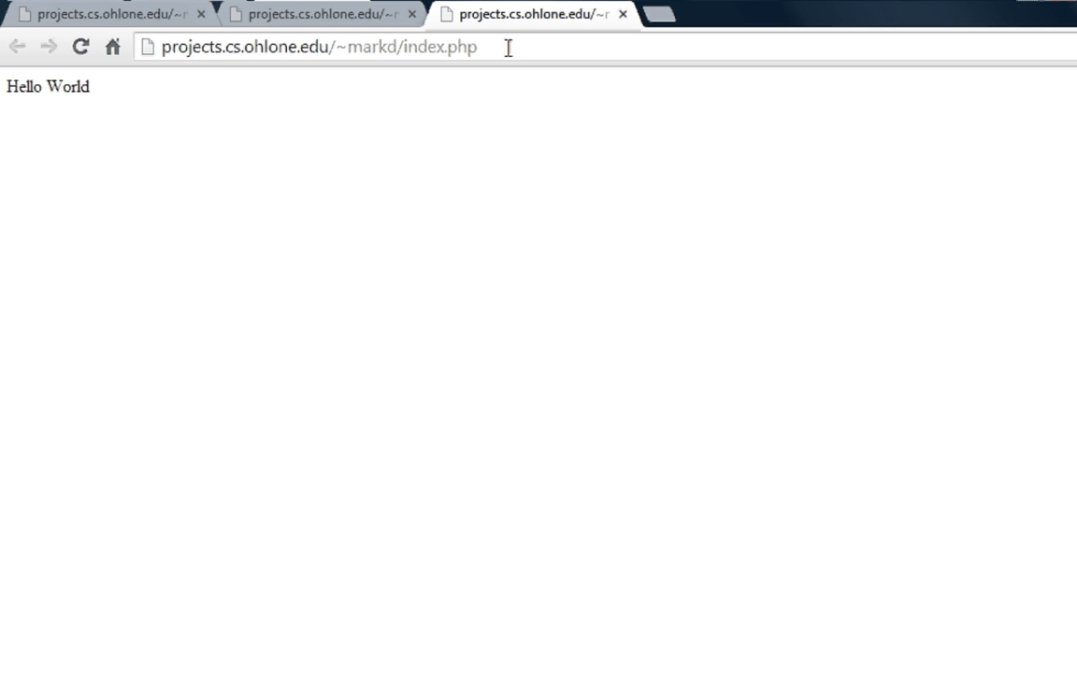
mouse_move(168, 92)
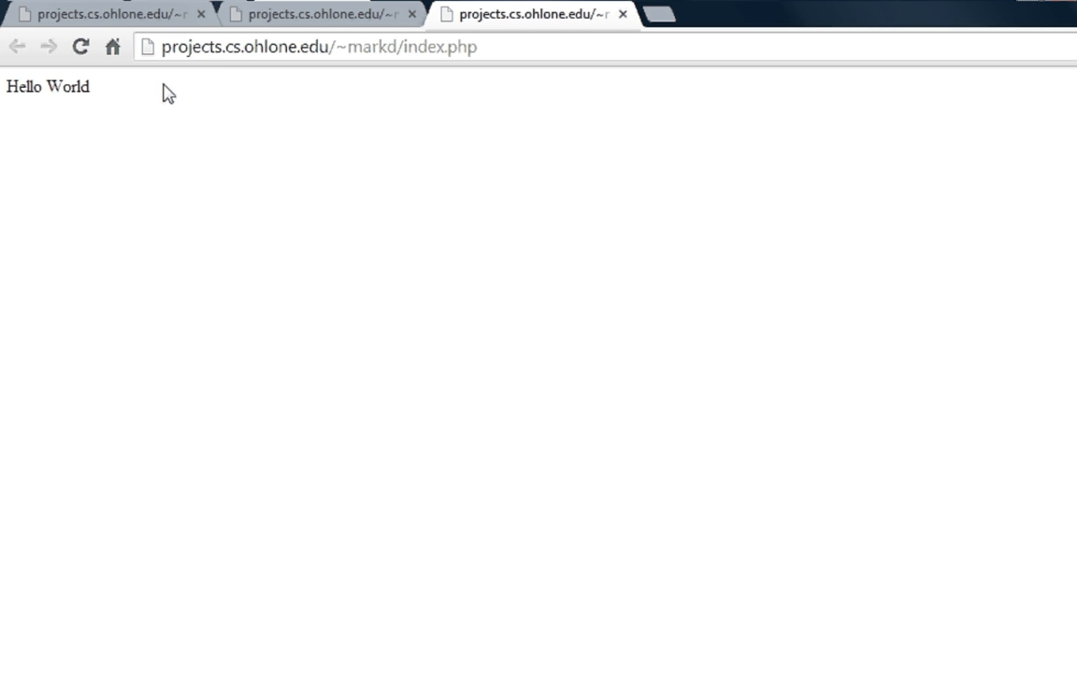
mouse_move(520, 123)
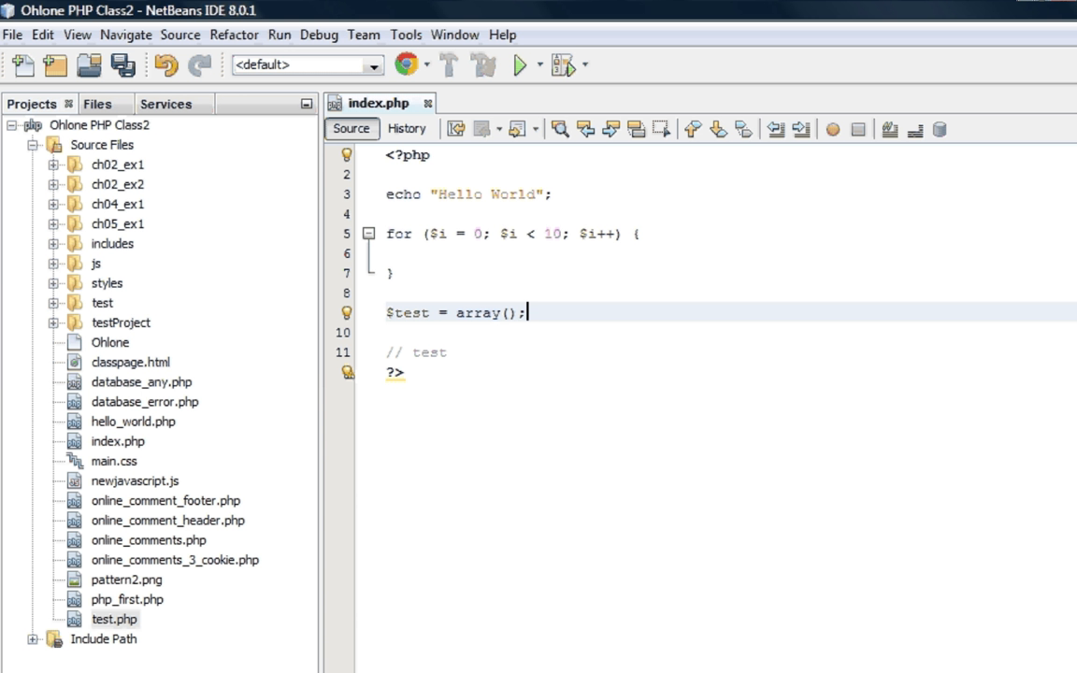
mouse_move(773, 663)
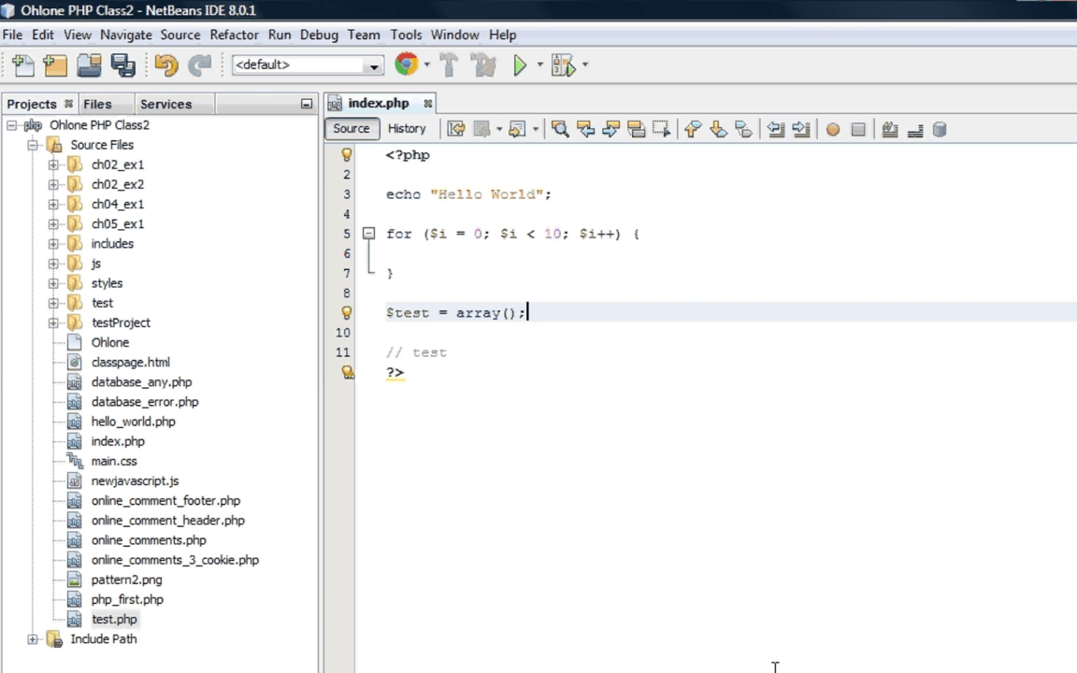
mouse_move(680, 522)
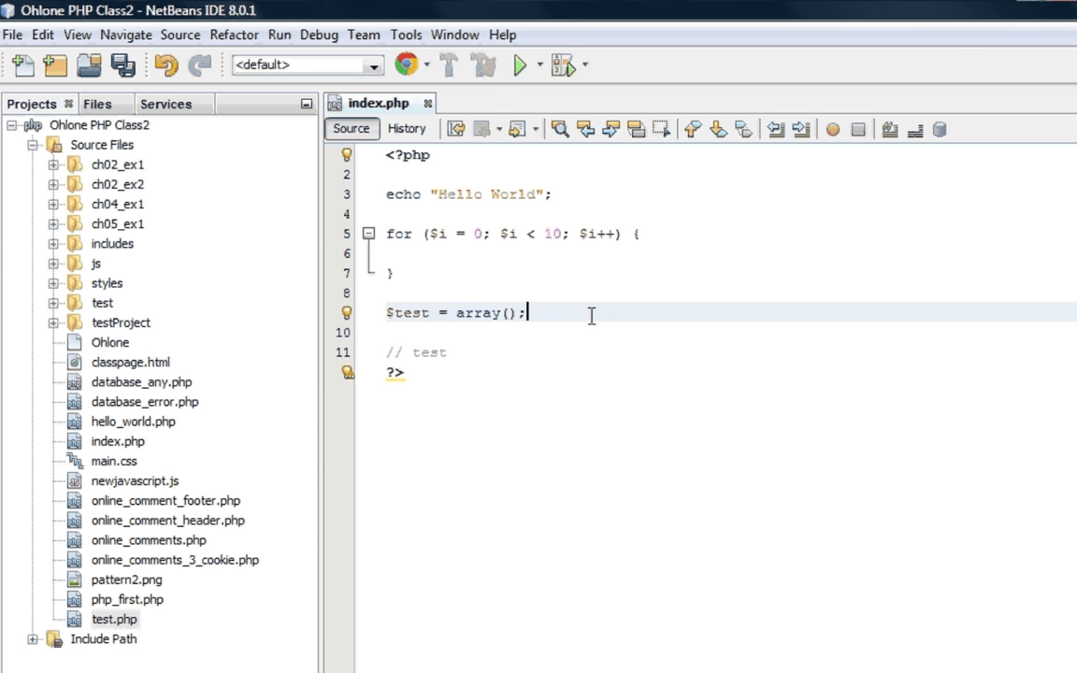
Add include_once 'test.php'; below the $test array assignment
key("Enter")
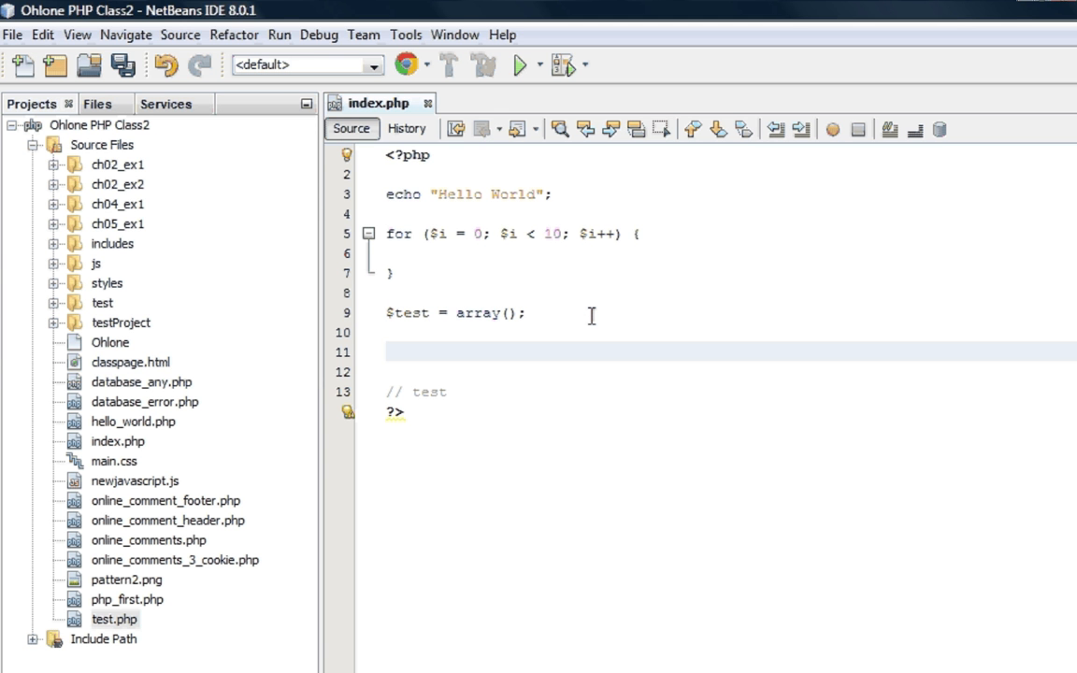
type("include_once '';")
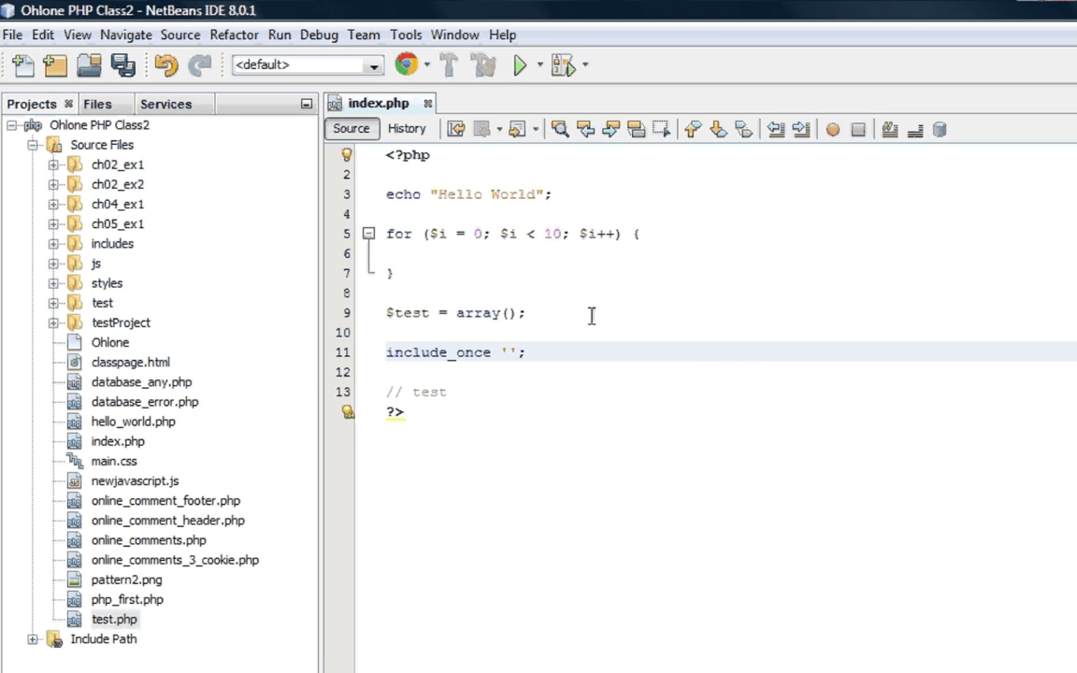
type("test")
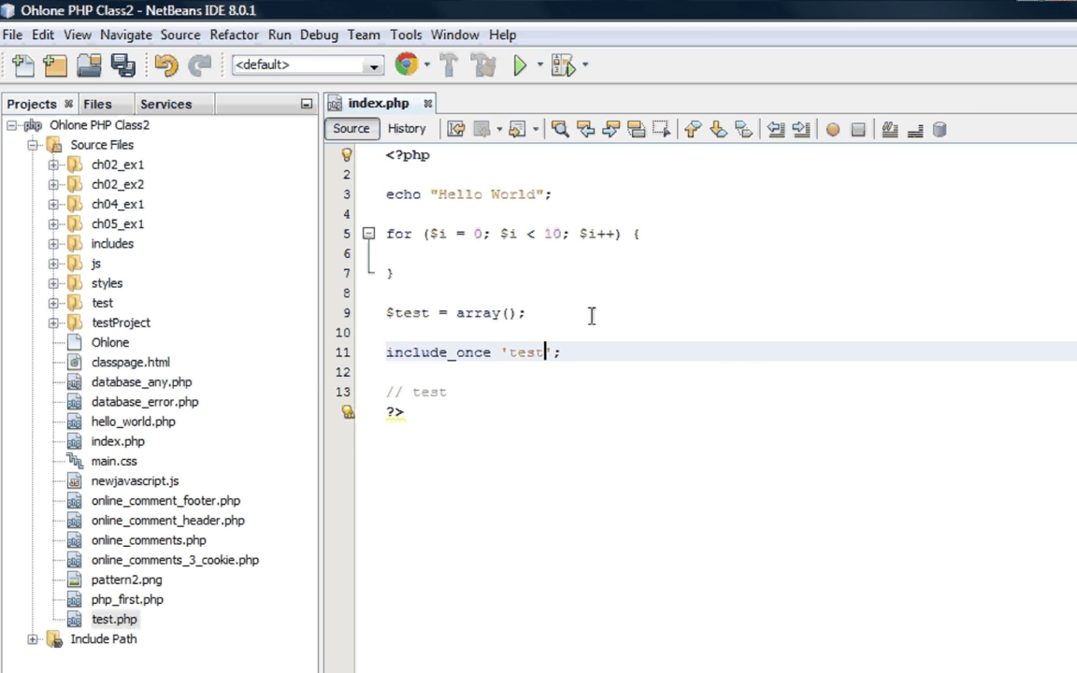
type(".php")
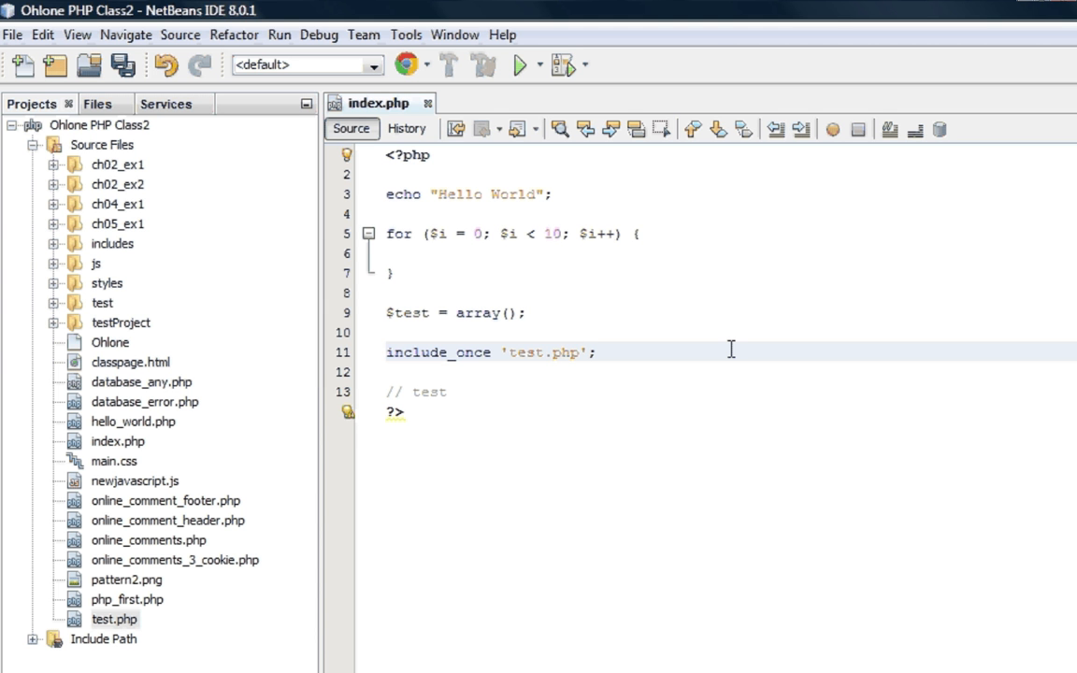
key("Enter")
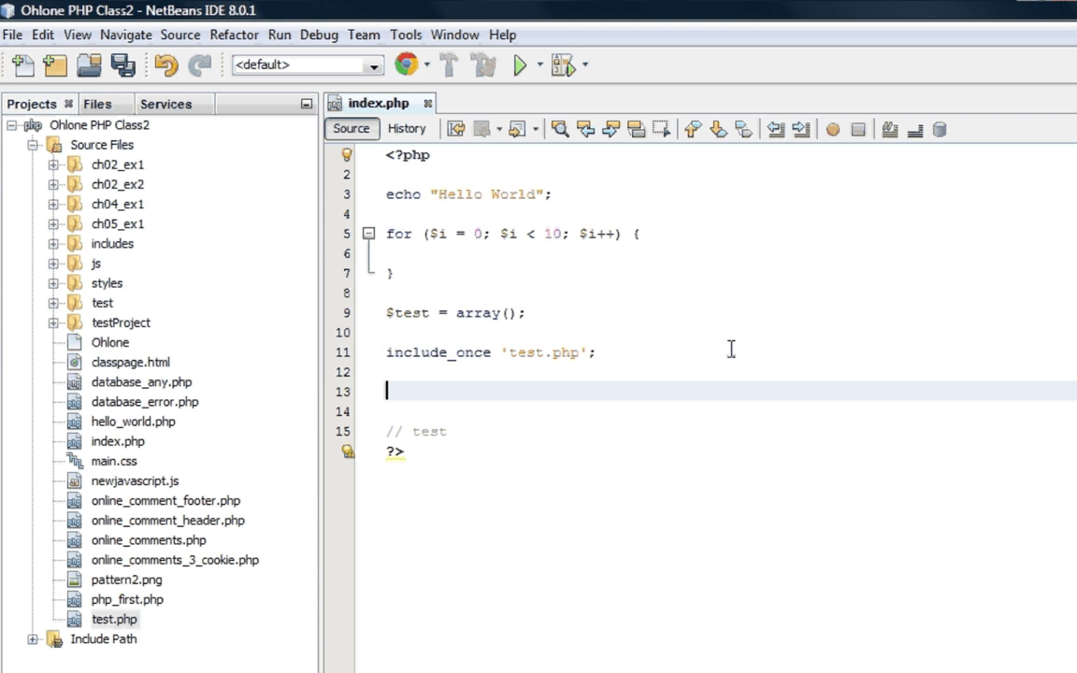
Write an empty if ($test==1) { block, inserting $test via code completion
type("if")
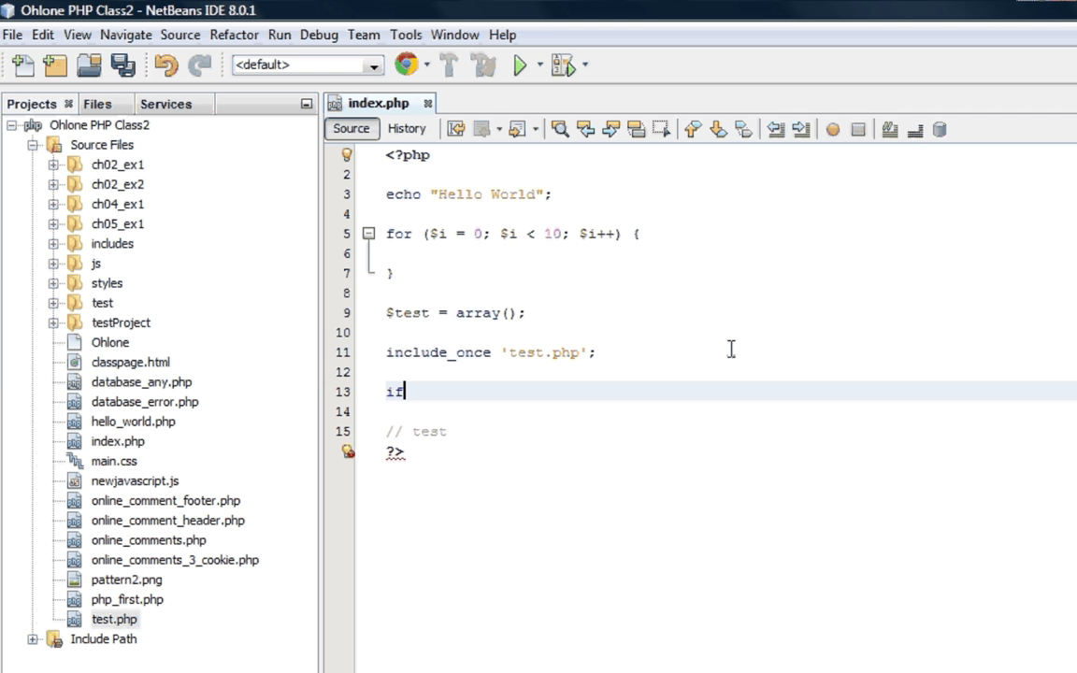
type("(")
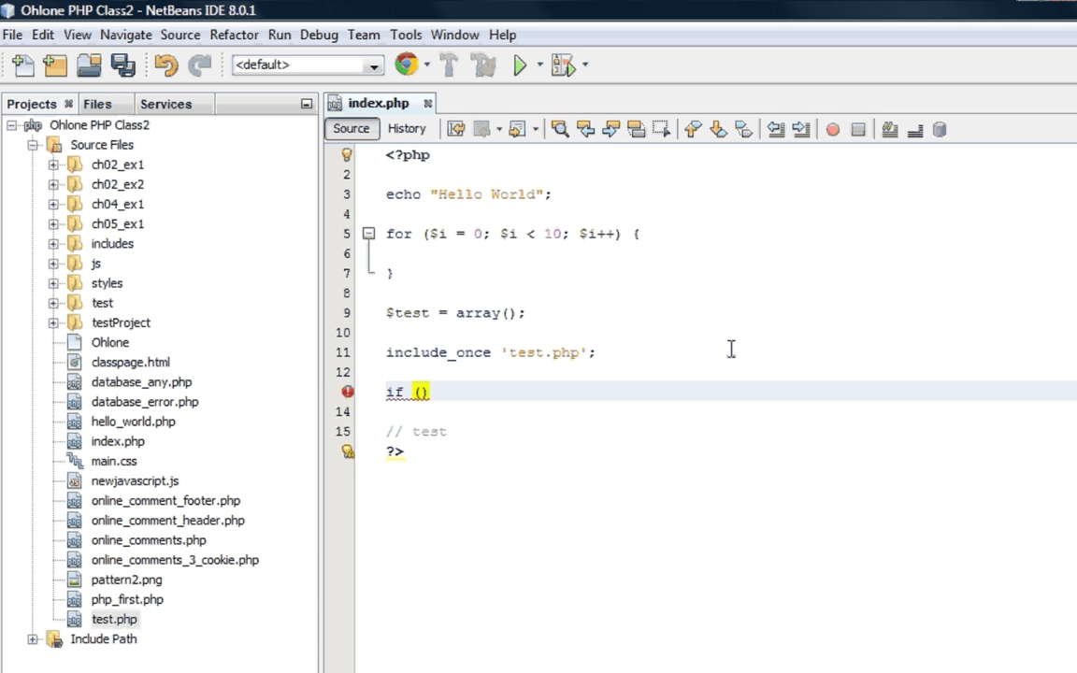
type("$")
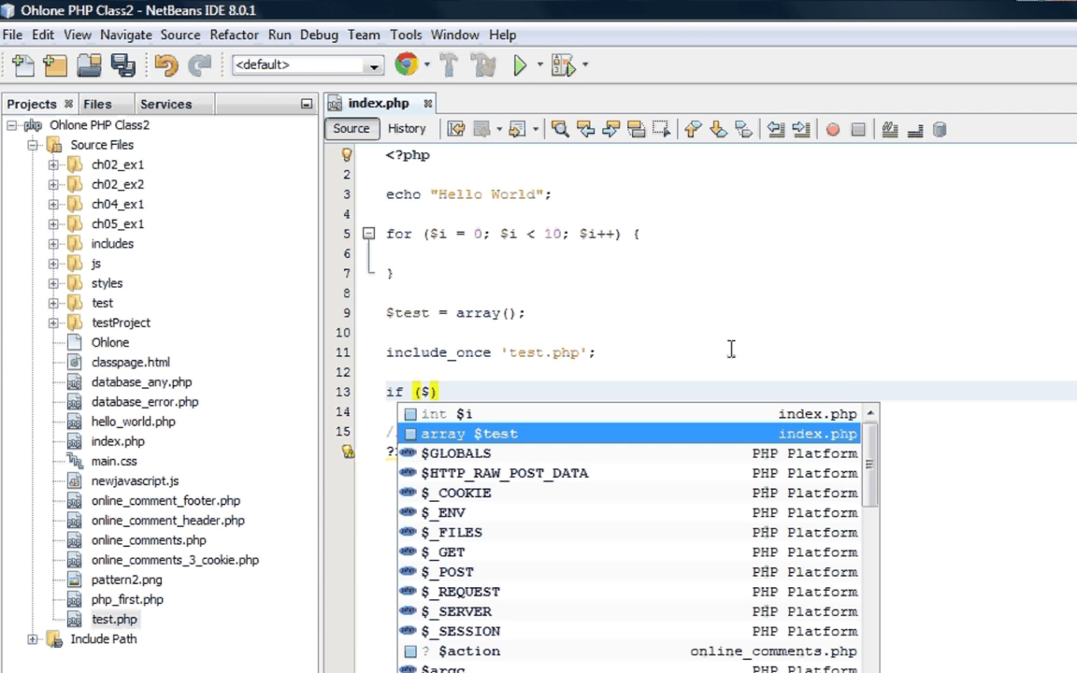
double_click(469, 432)
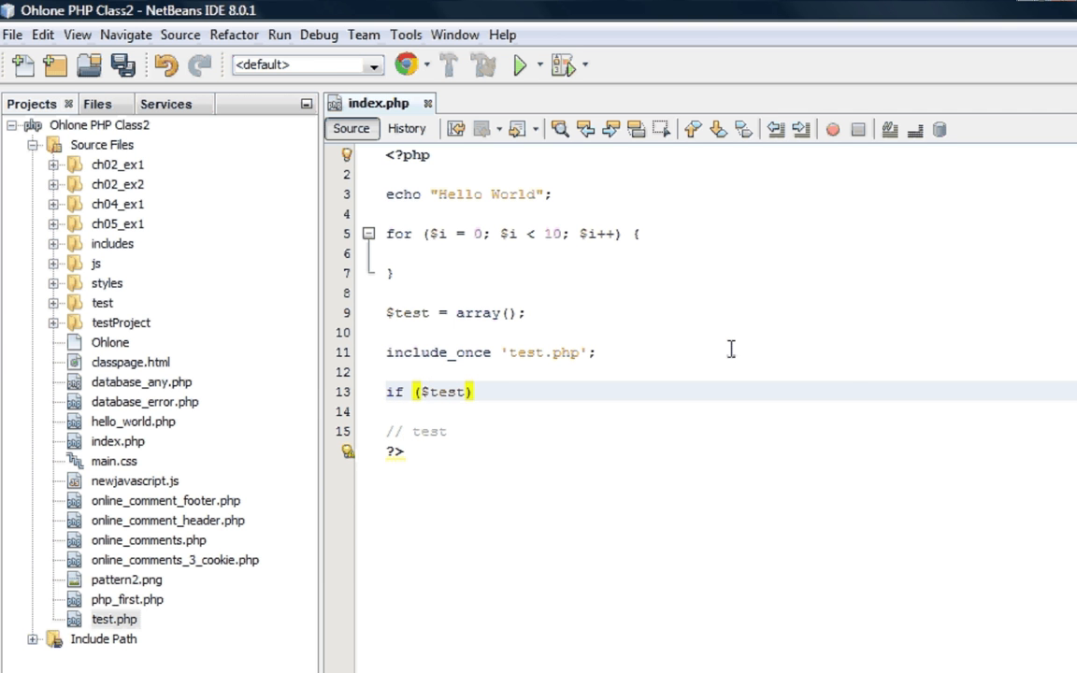
type("==")
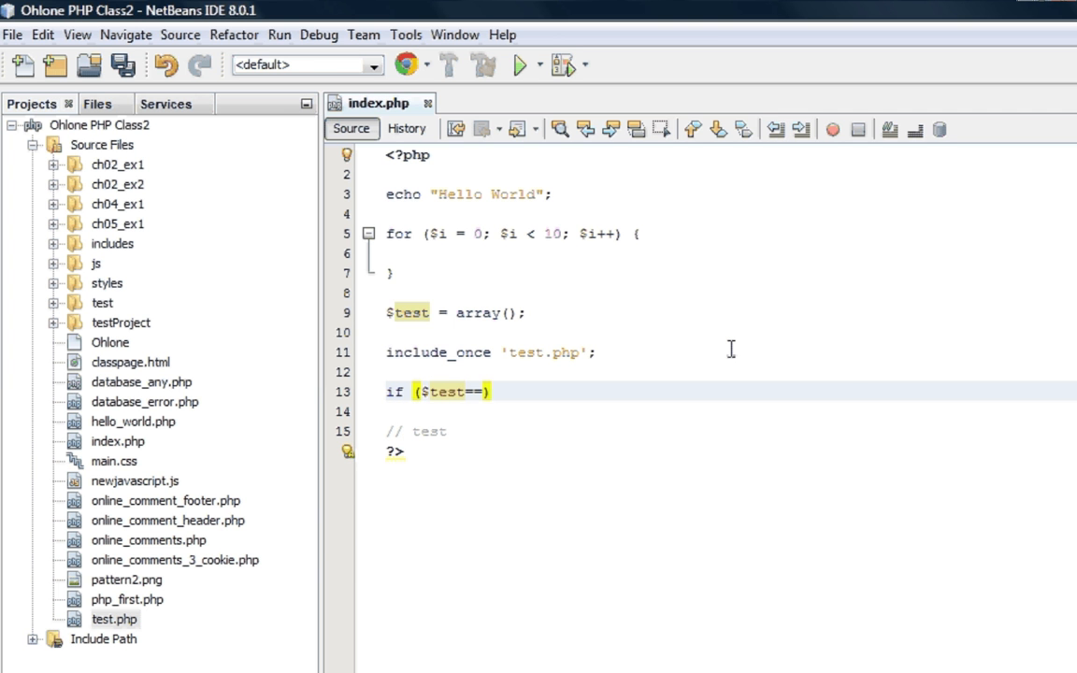
key("Backspace")
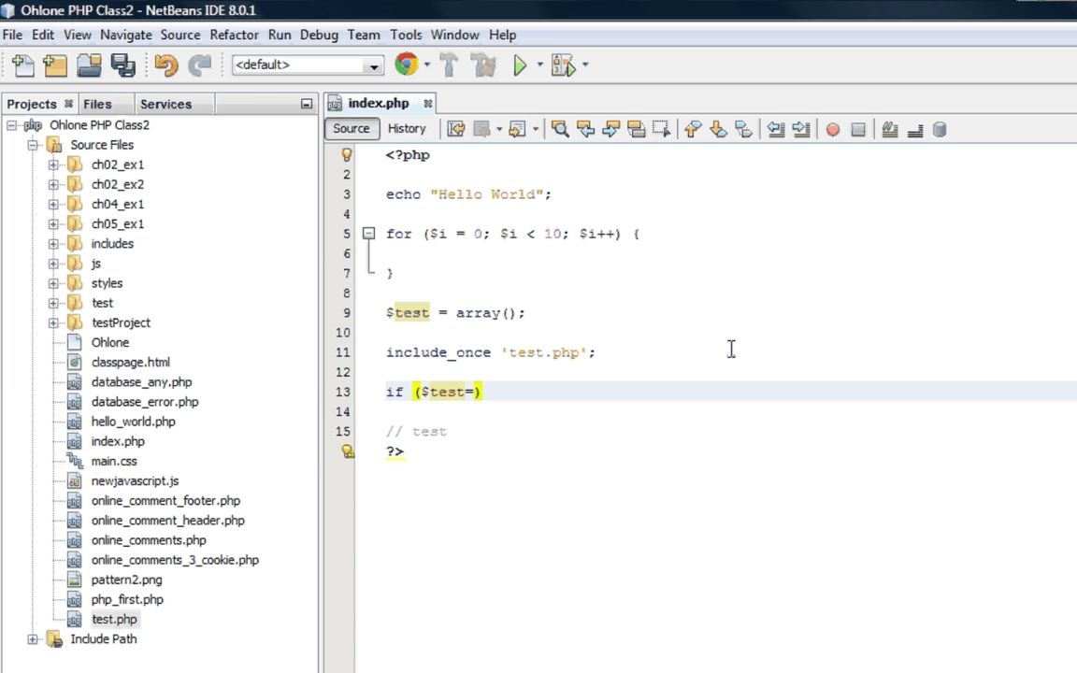
type("=1")
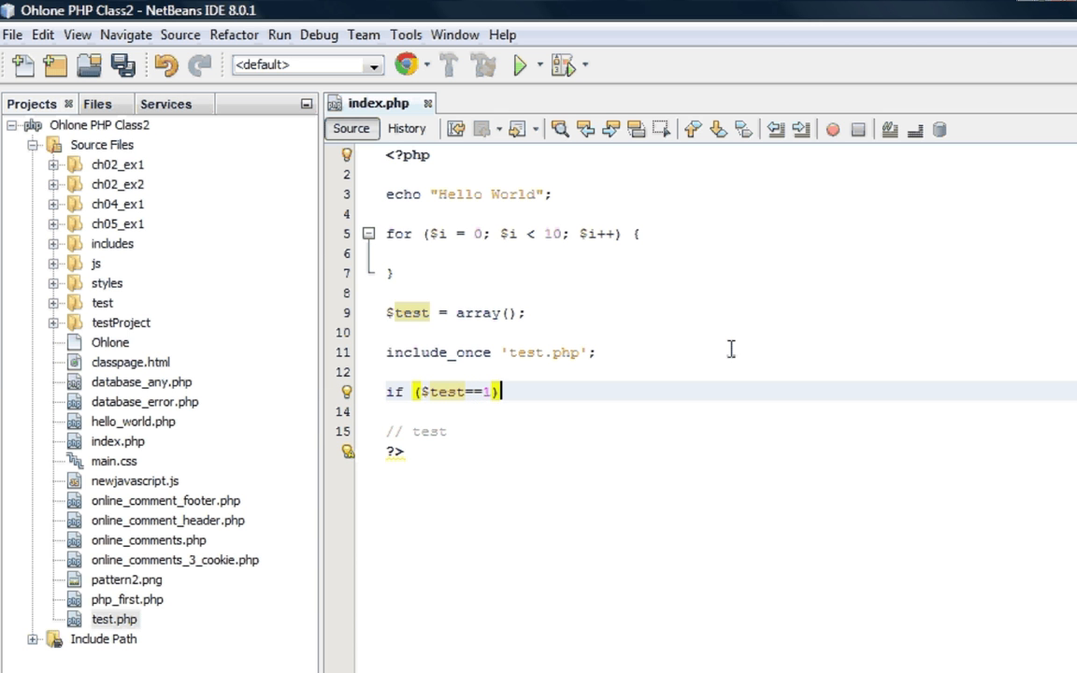
type("{")
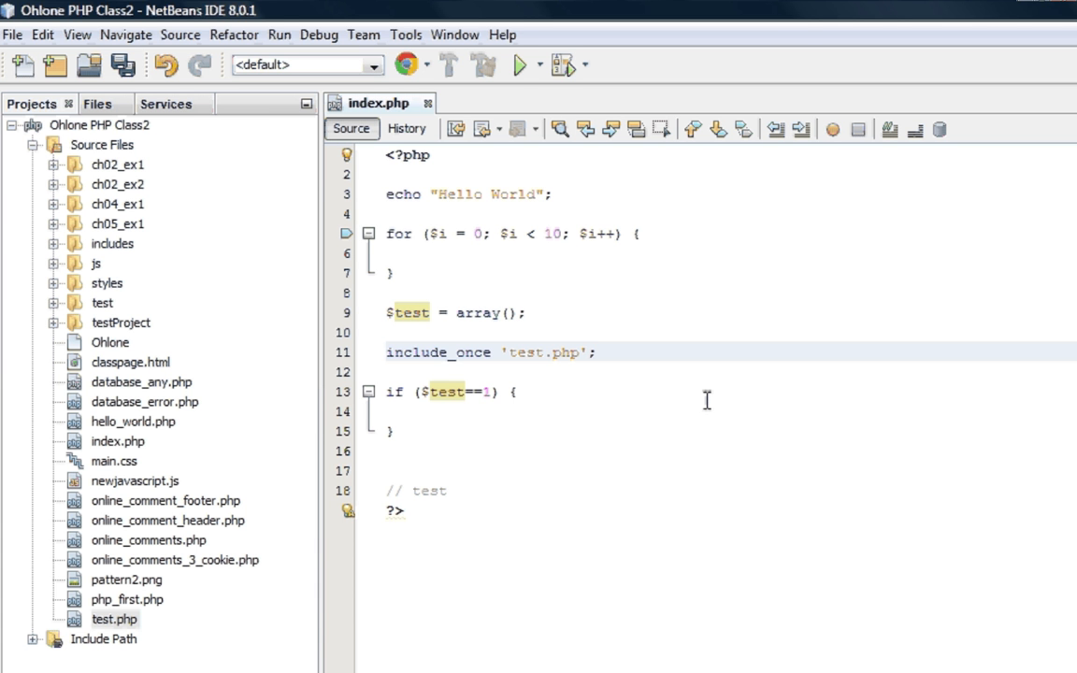
left_click(593, 353)
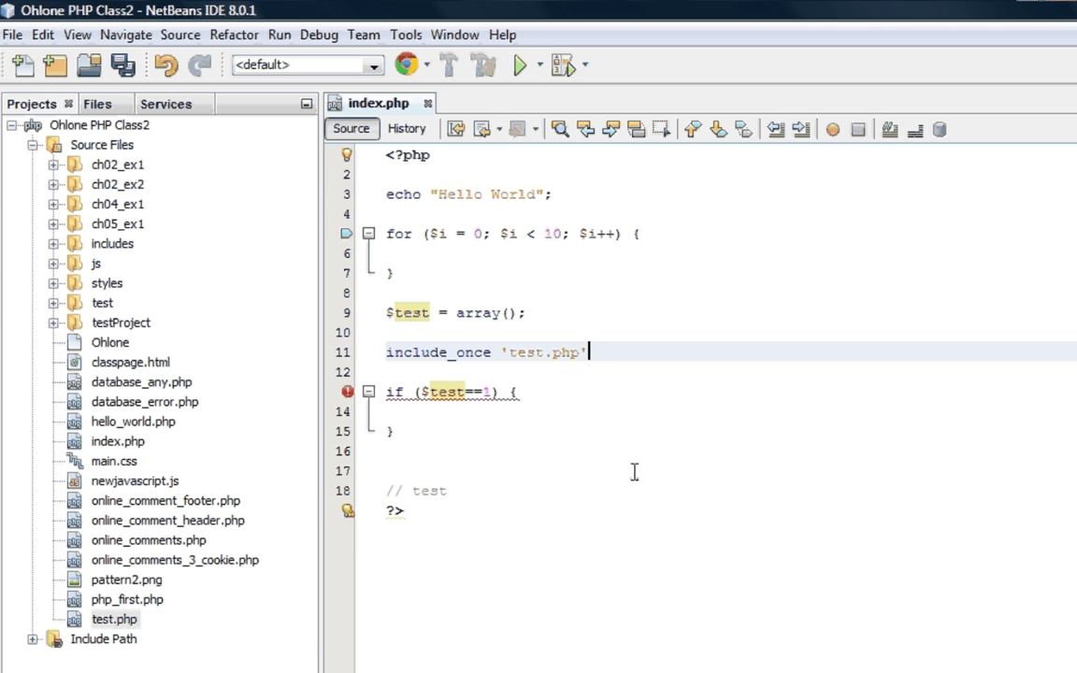
mouse_move(716, 343)
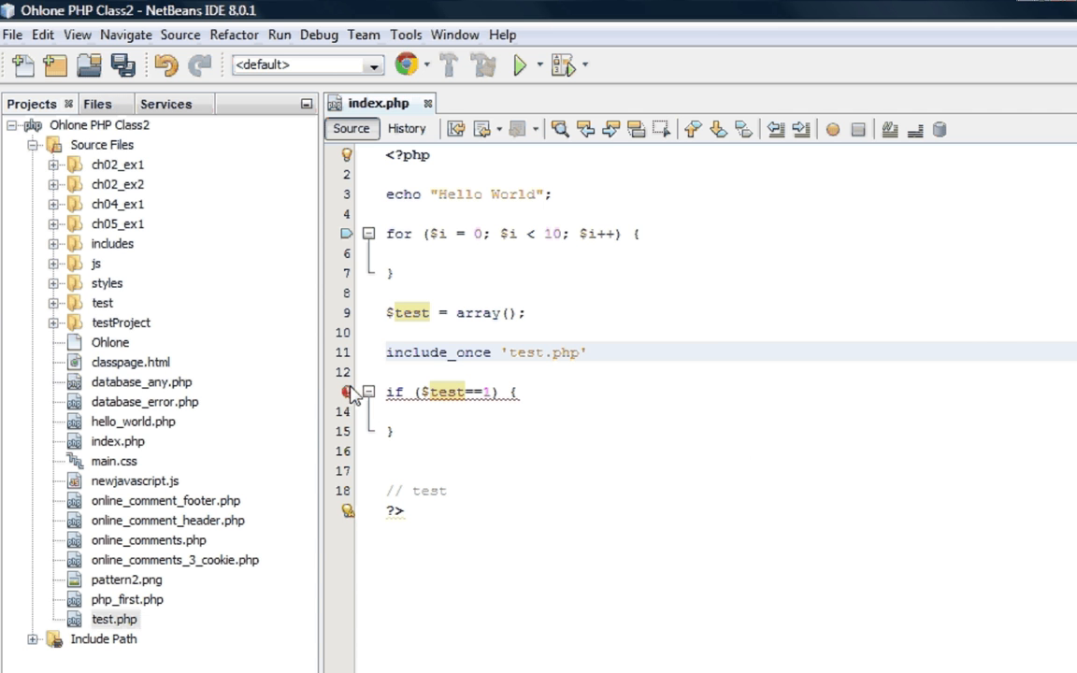
mouse_move(347, 391)
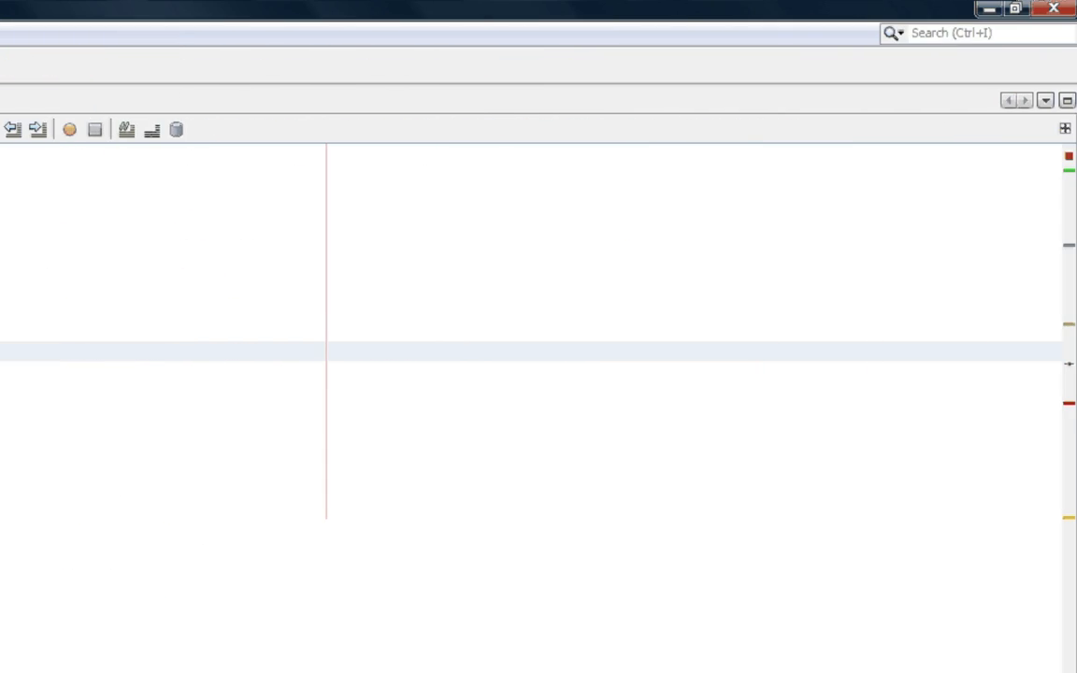
mouse_move(1068, 419)
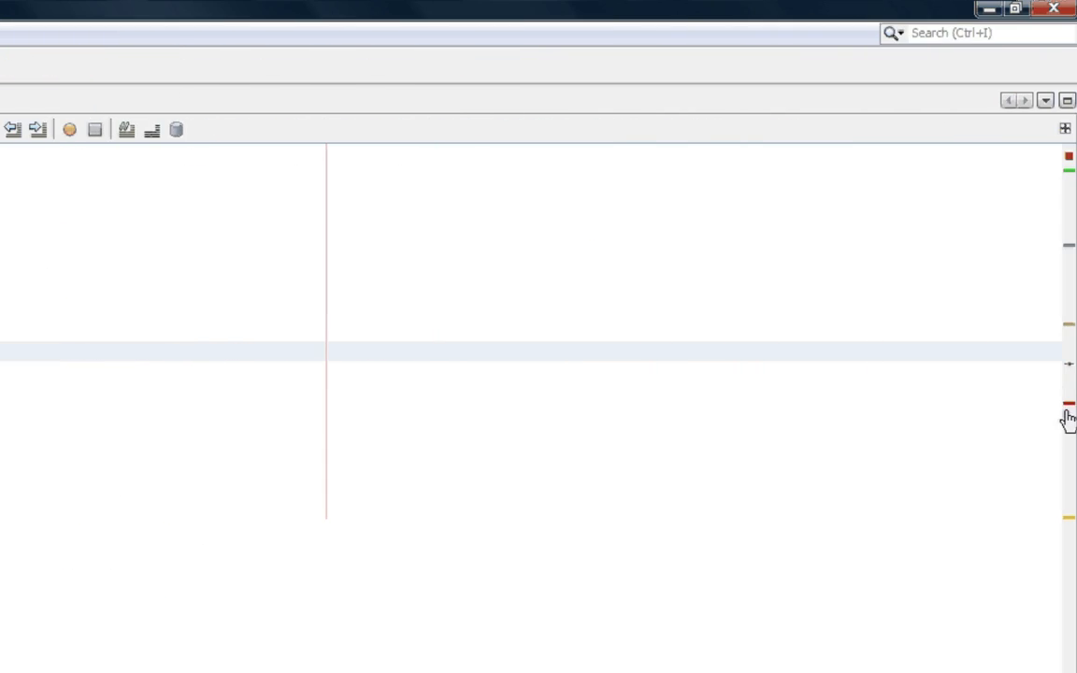
mouse_move(1073, 343)
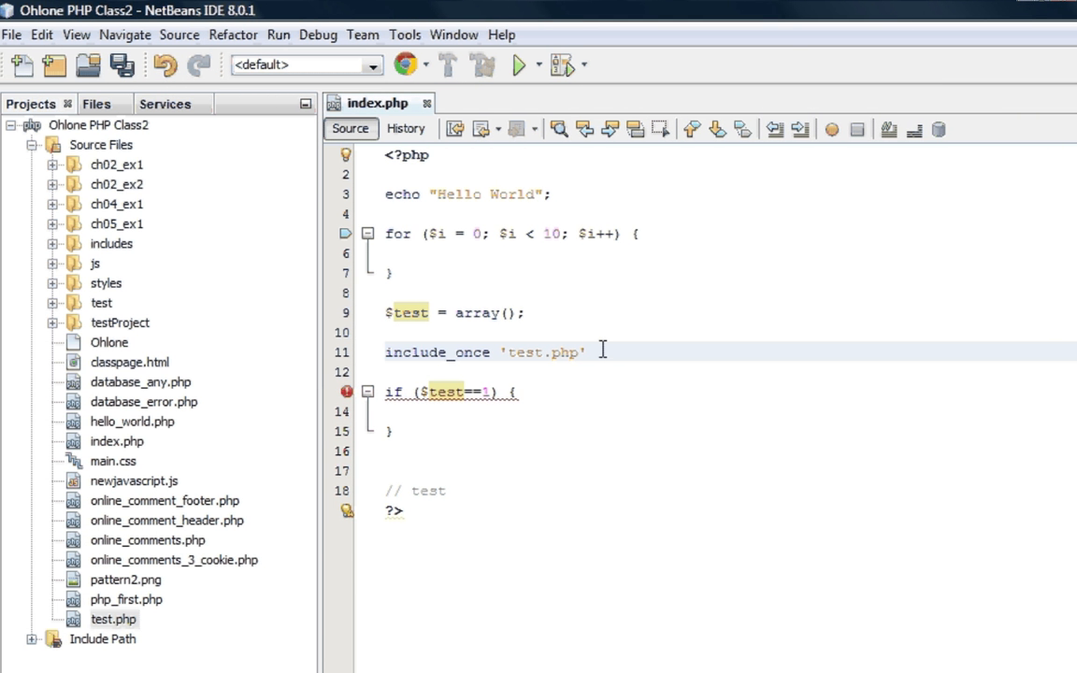
type(";")
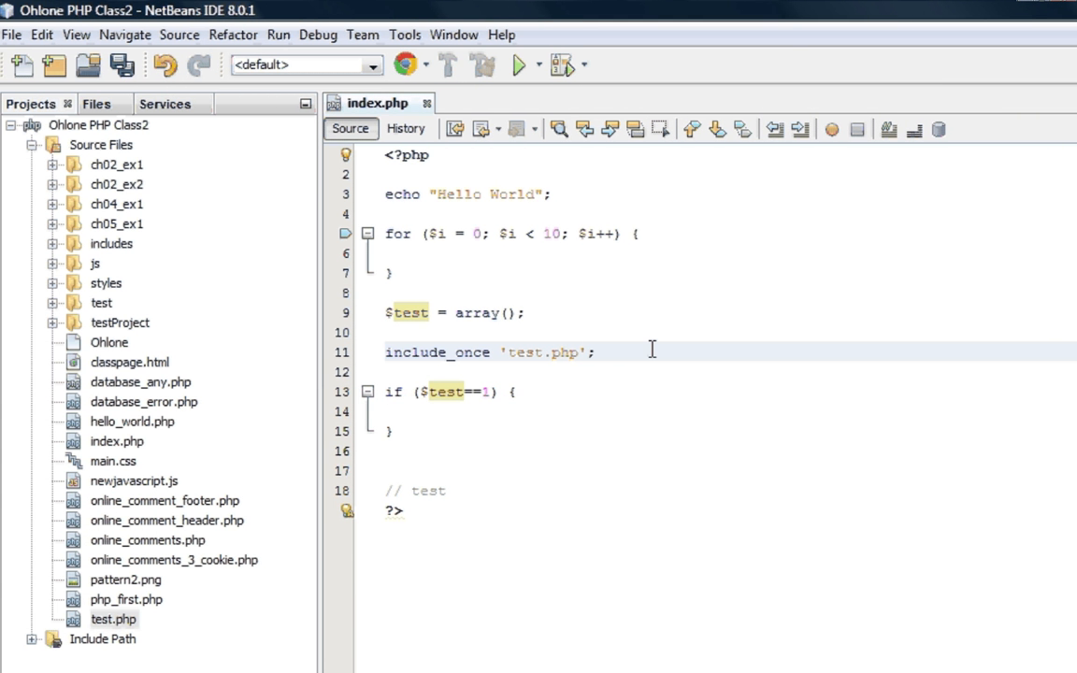
left_click(391, 430)
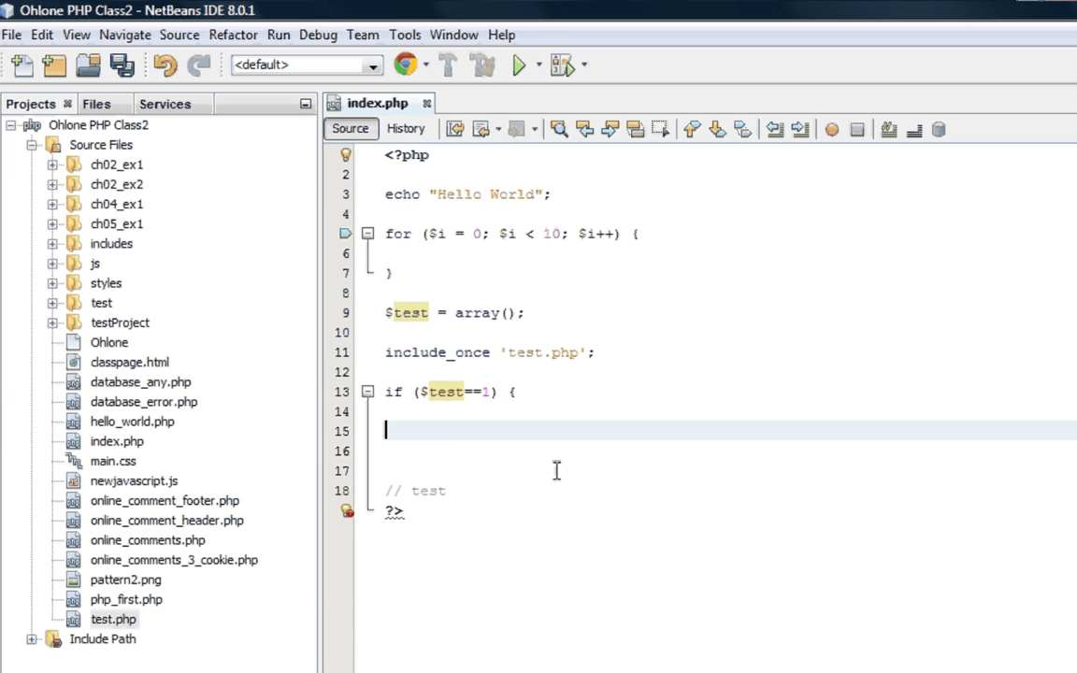
key("Enter")
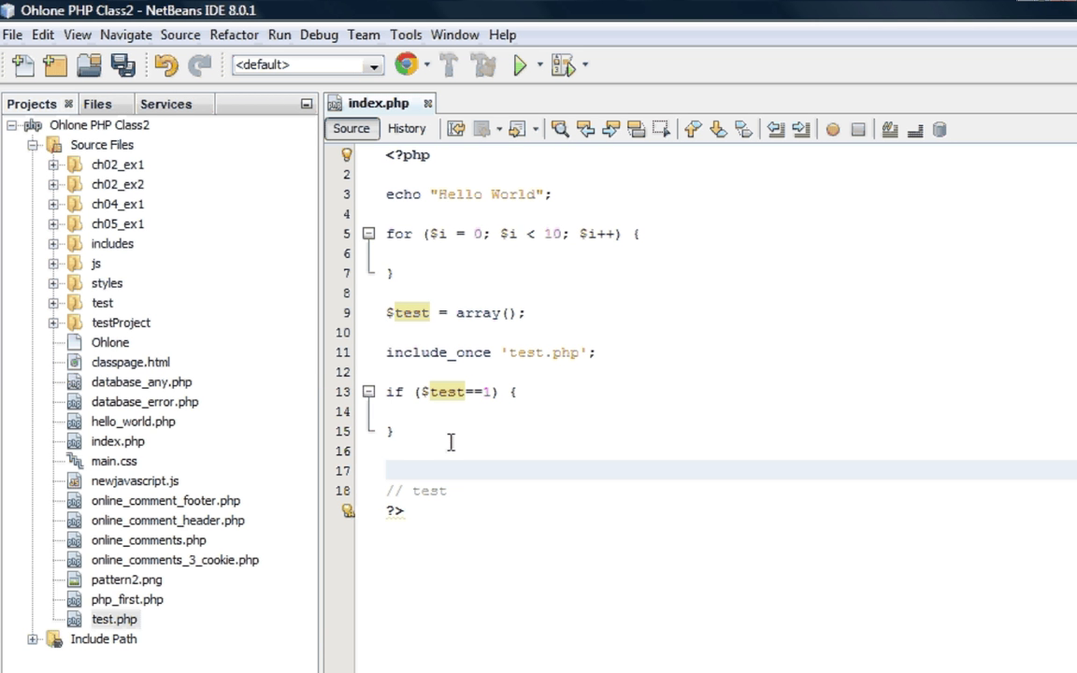
mouse_move(470, 419)
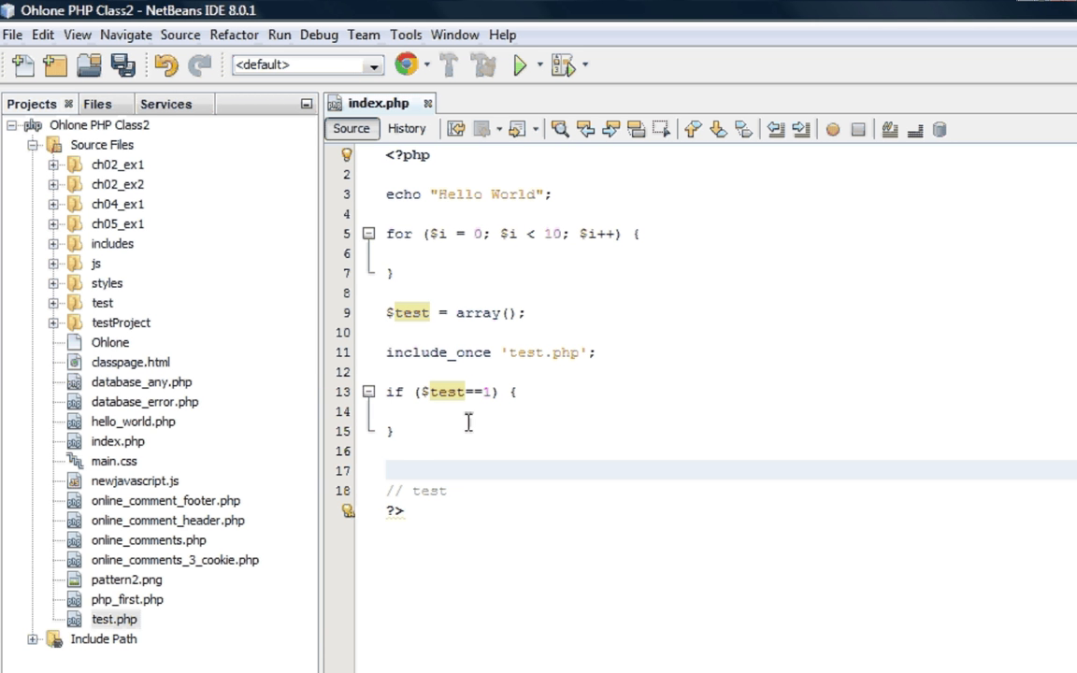
left_click_drag(385, 313, 394, 430)
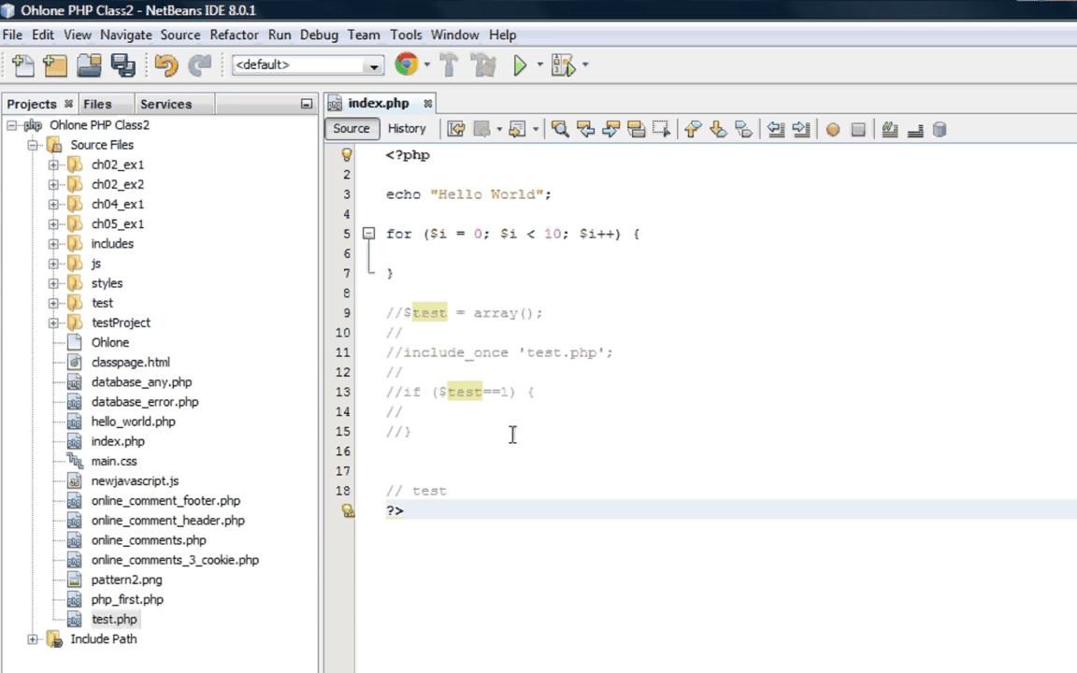
left_click_drag(386, 312, 420, 430)
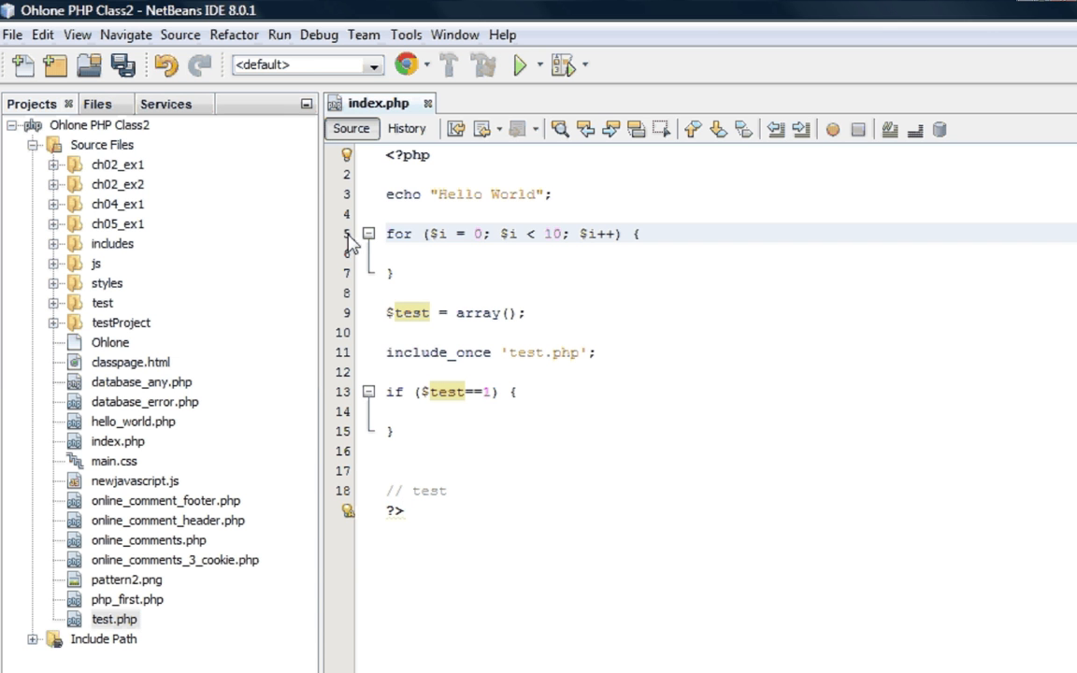
mouse_move(747, 156)
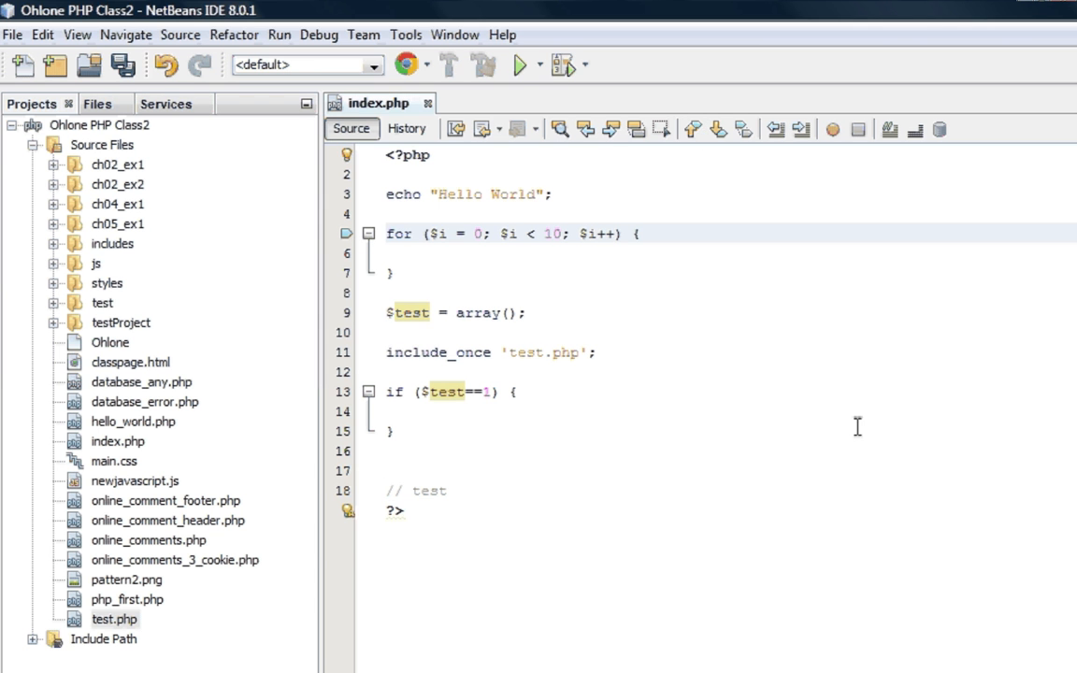
mouse_move(927, 230)
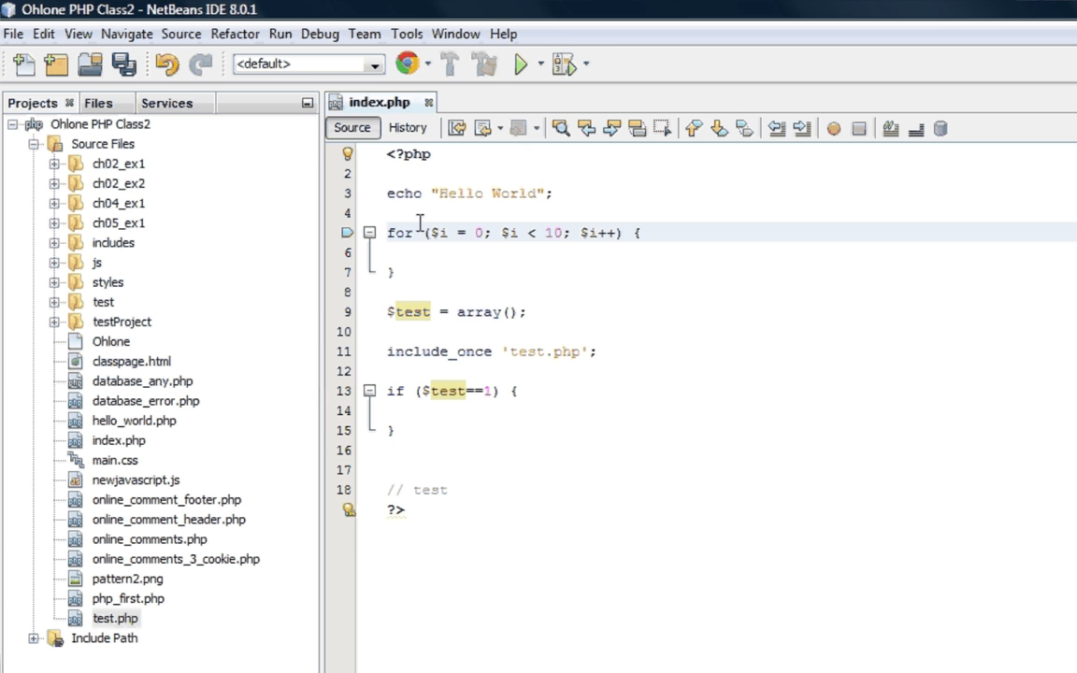
mouse_move(408, 127)
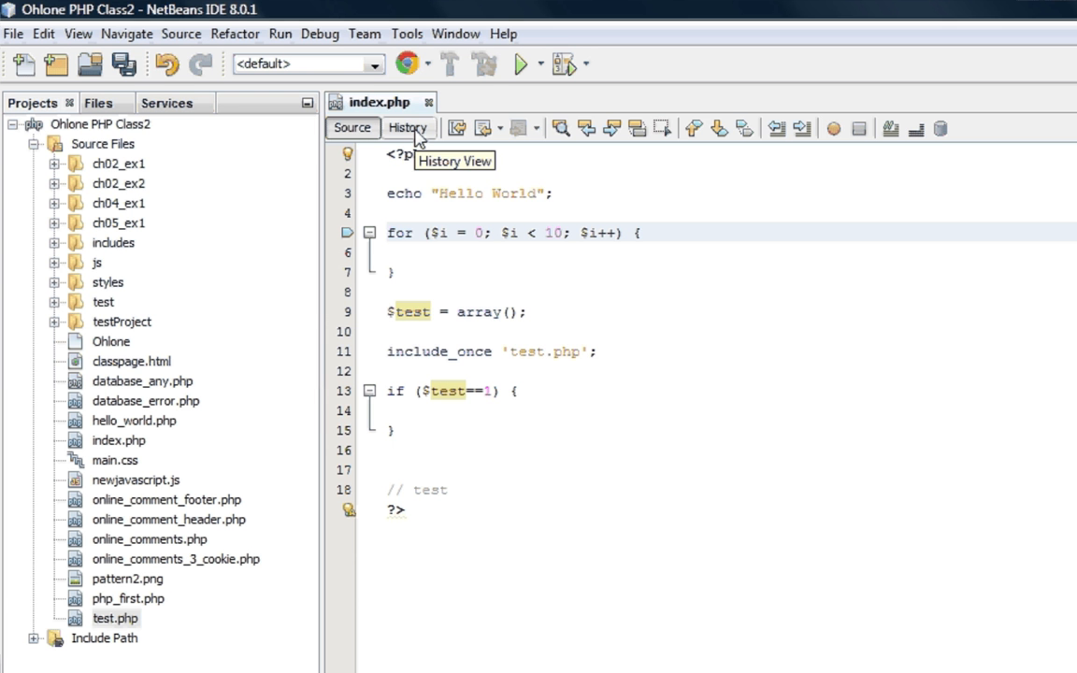
left_click(406, 127)
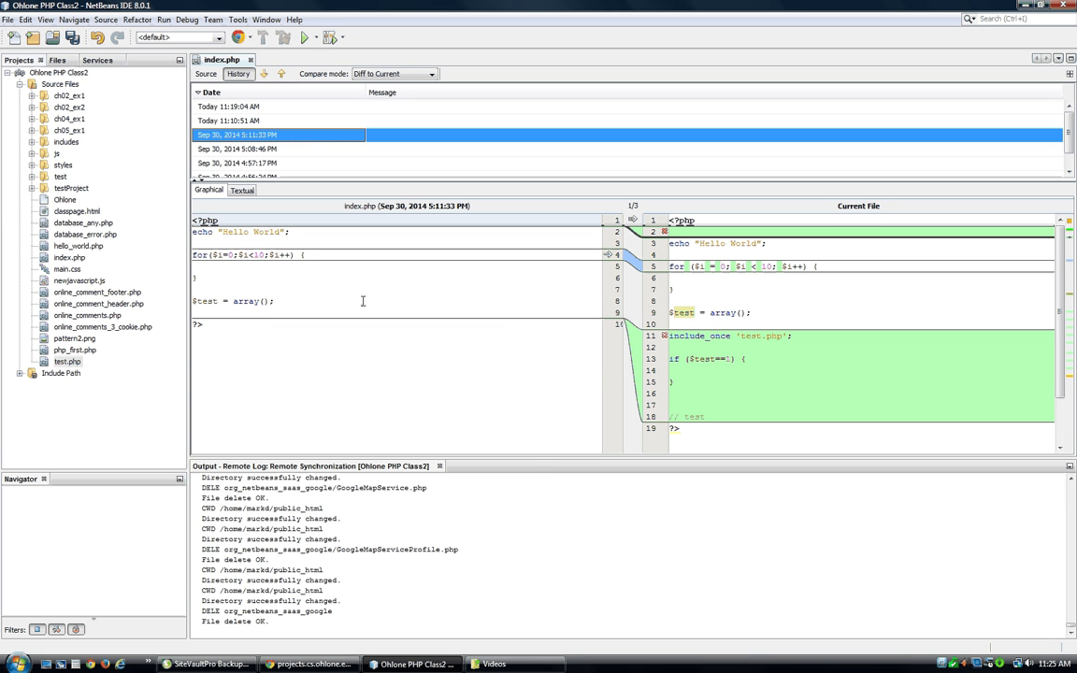
mouse_move(864, 212)
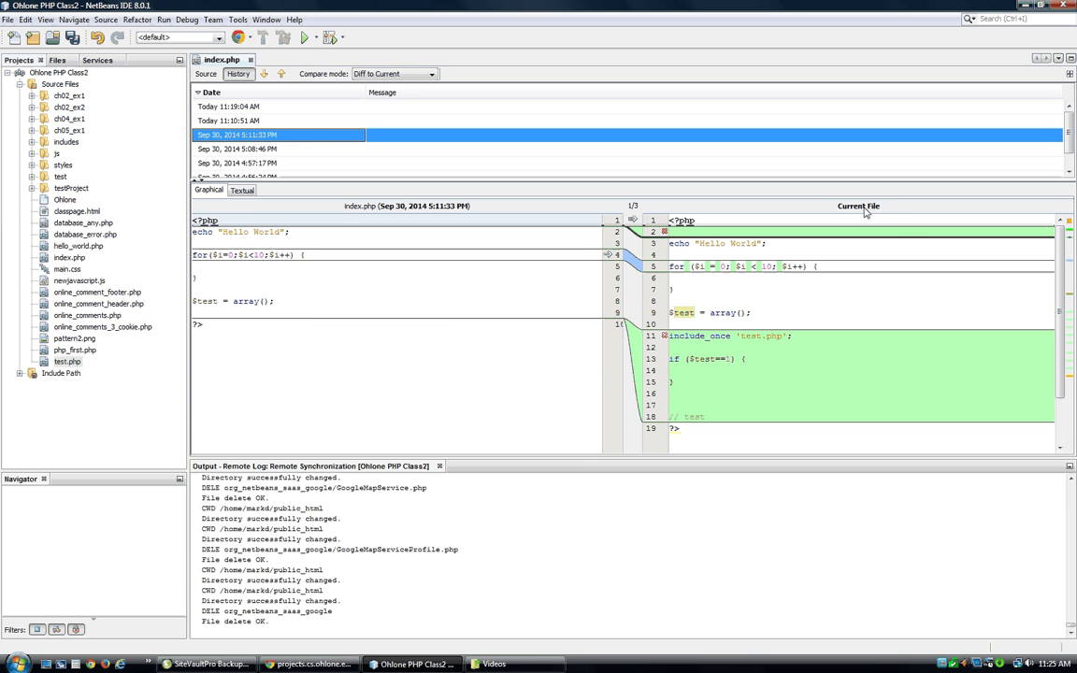
mouse_move(412, 215)
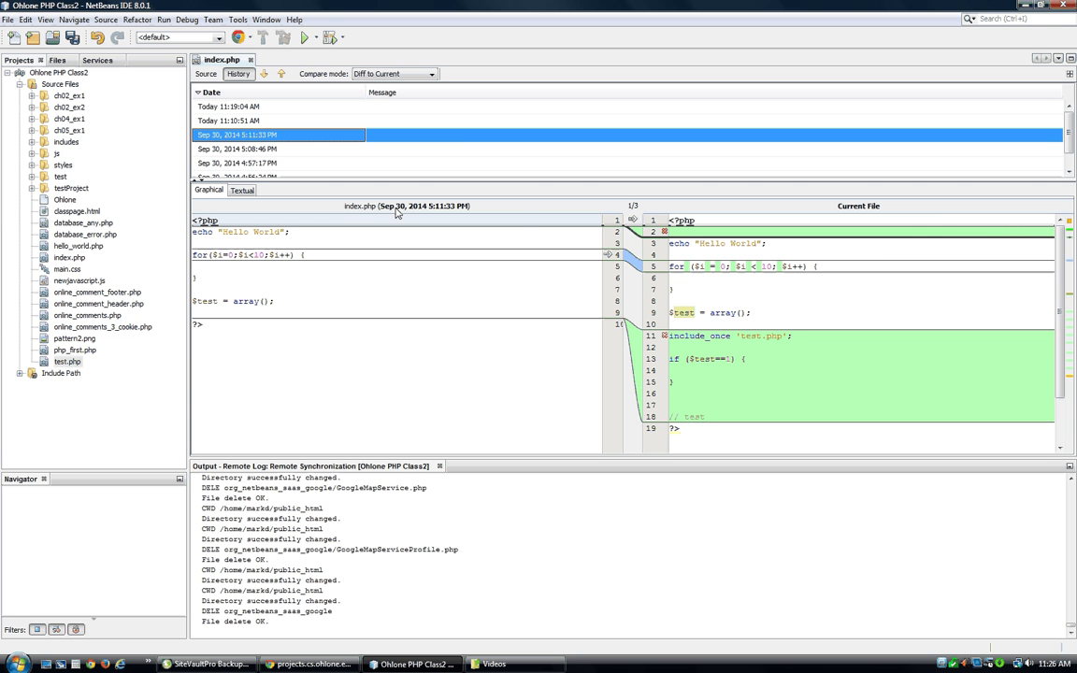
mouse_move(307, 249)
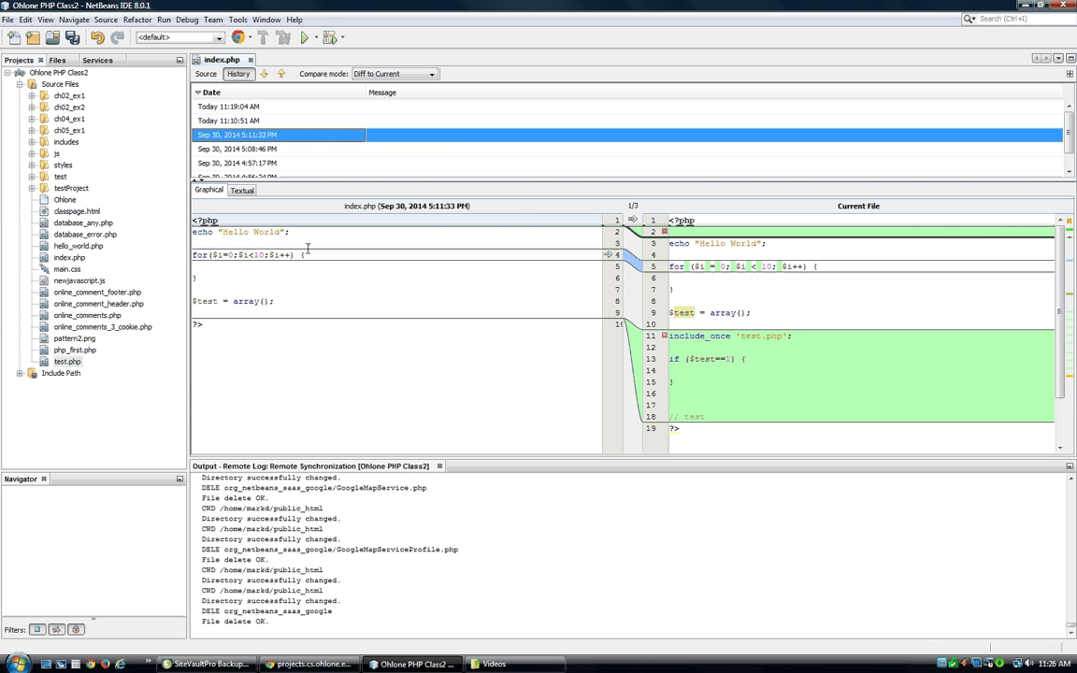
left_click(205, 74)
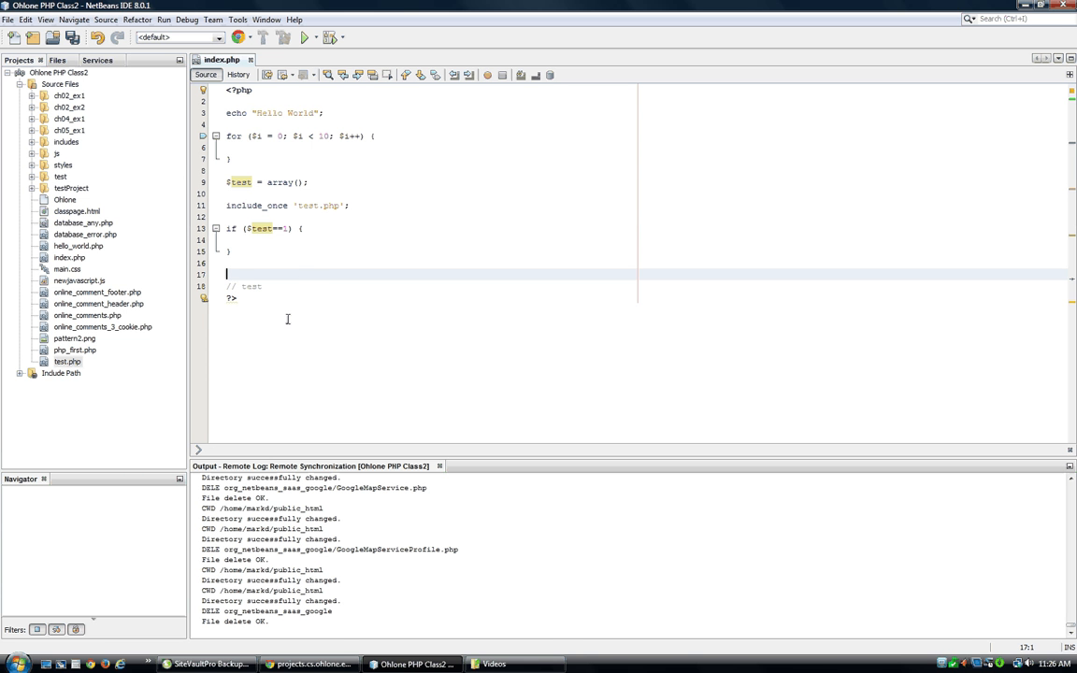
left_click(235, 297)
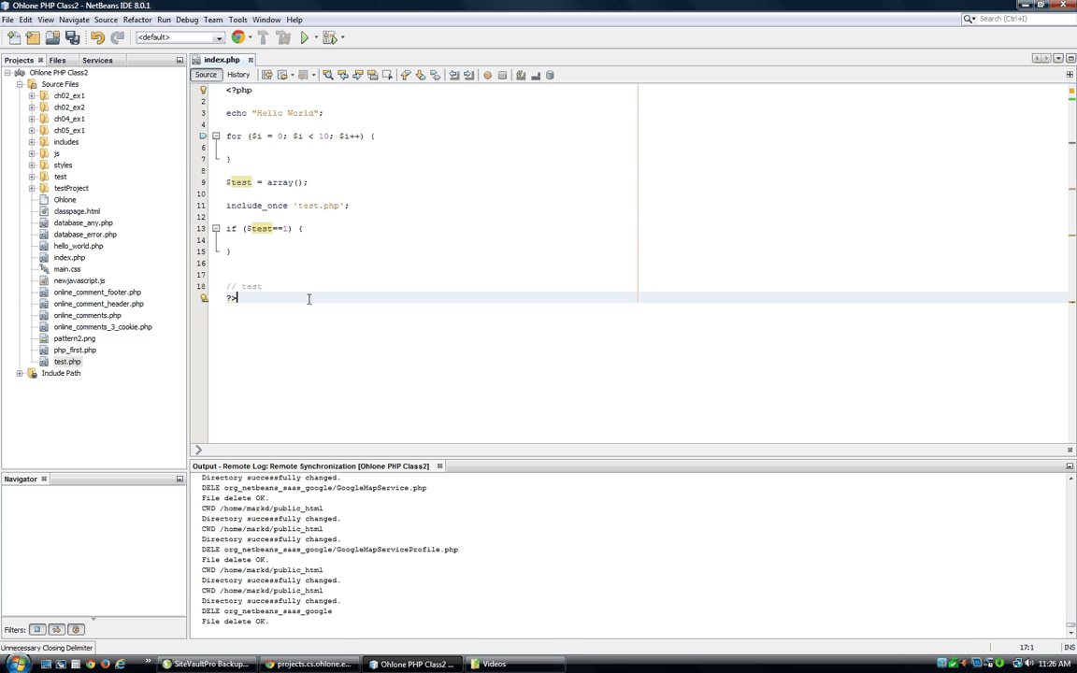